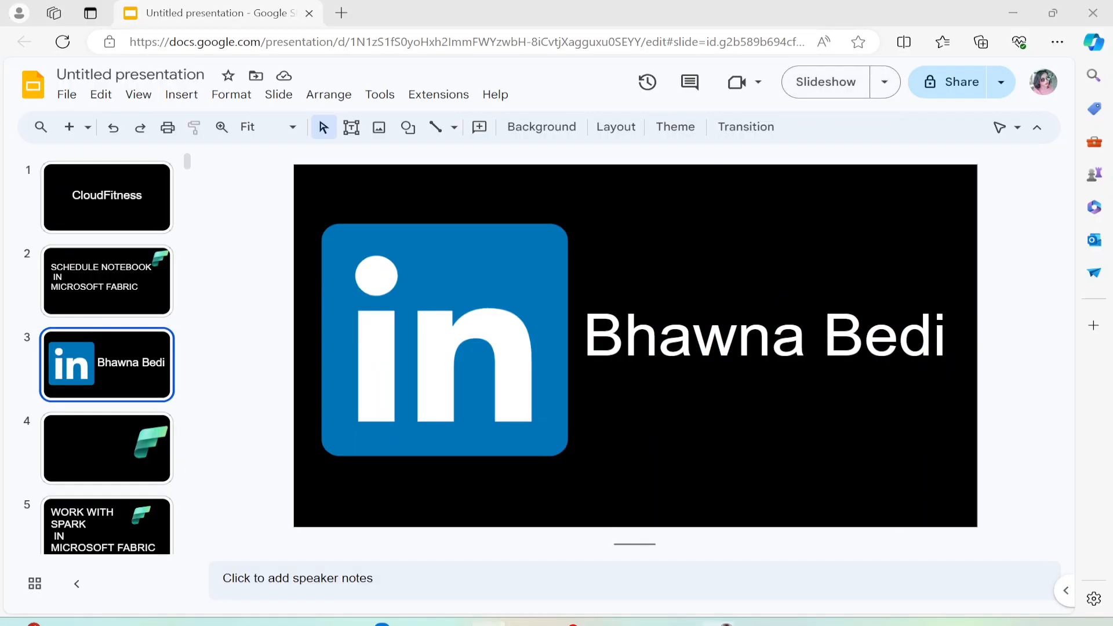
Step: Switch from Google Slides to the Fabric 01_notebook tab
left_click(106, 13)
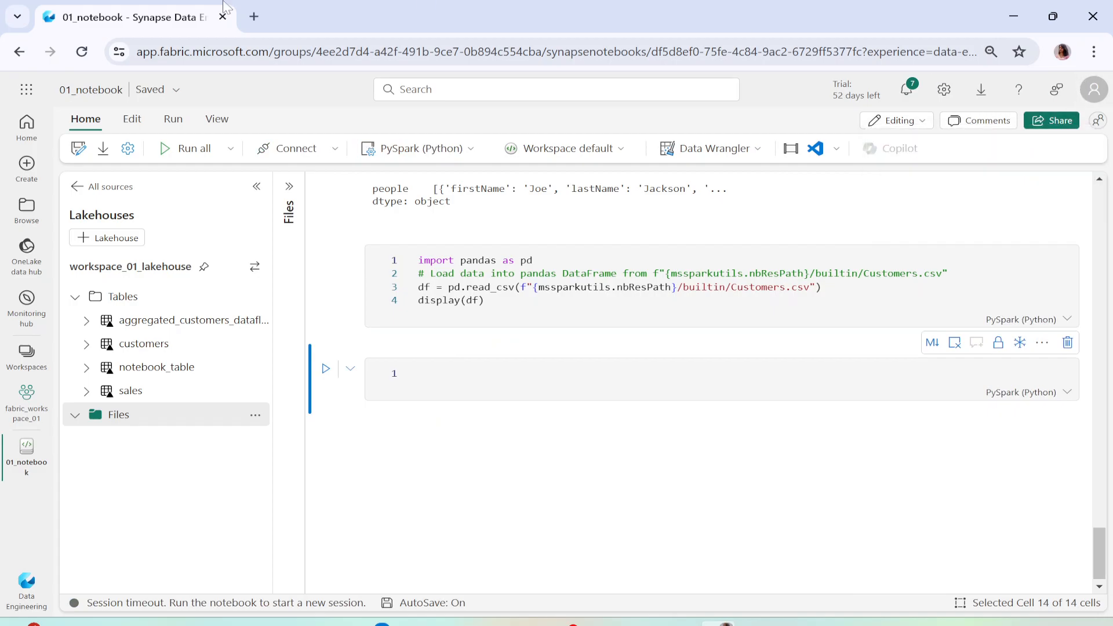
mouse_move(219, 343)
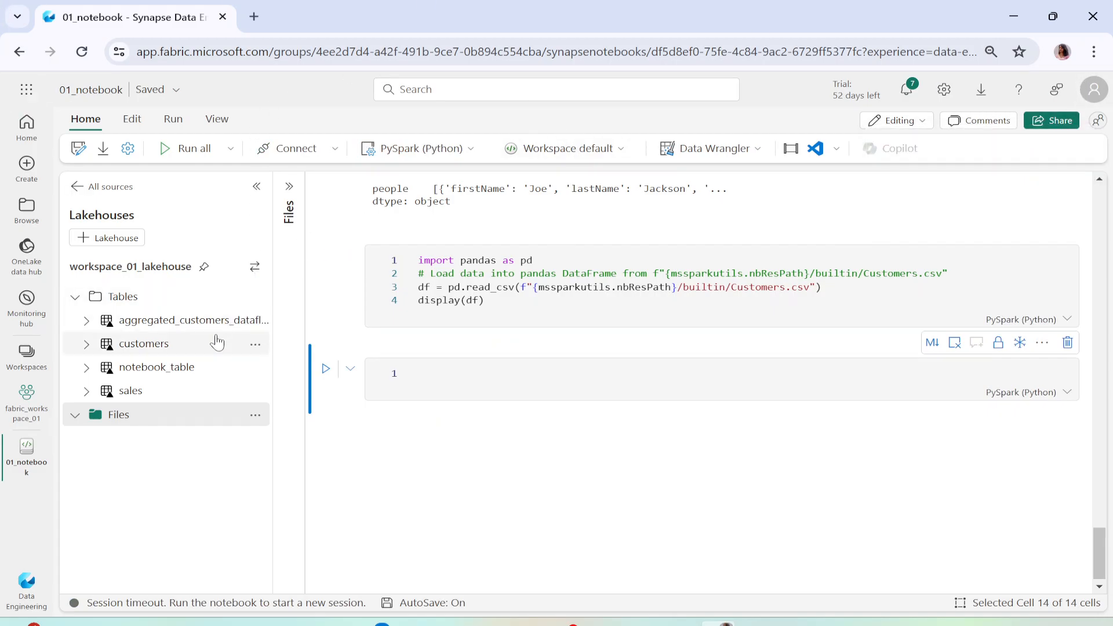
mouse_move(91, 89)
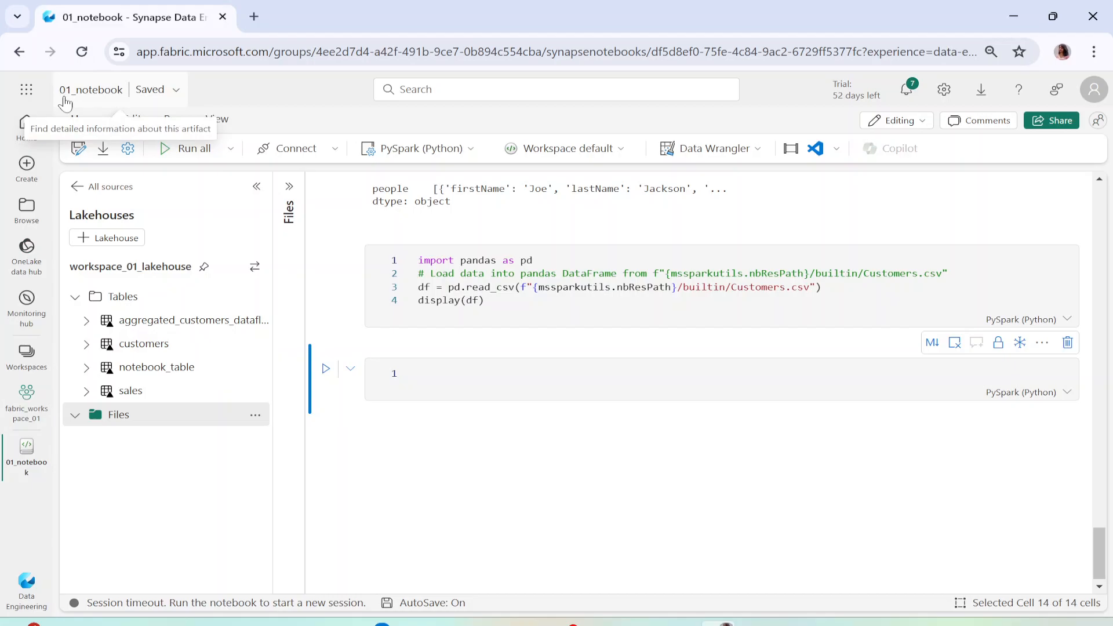
mouse_move(508, 334)
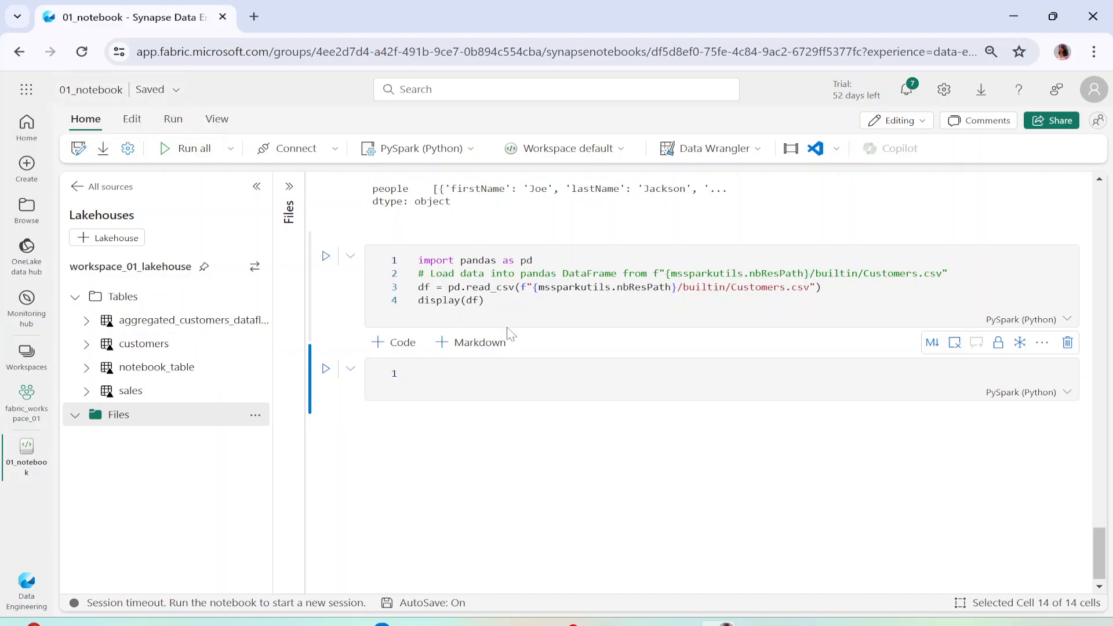
mouse_move(510, 332)
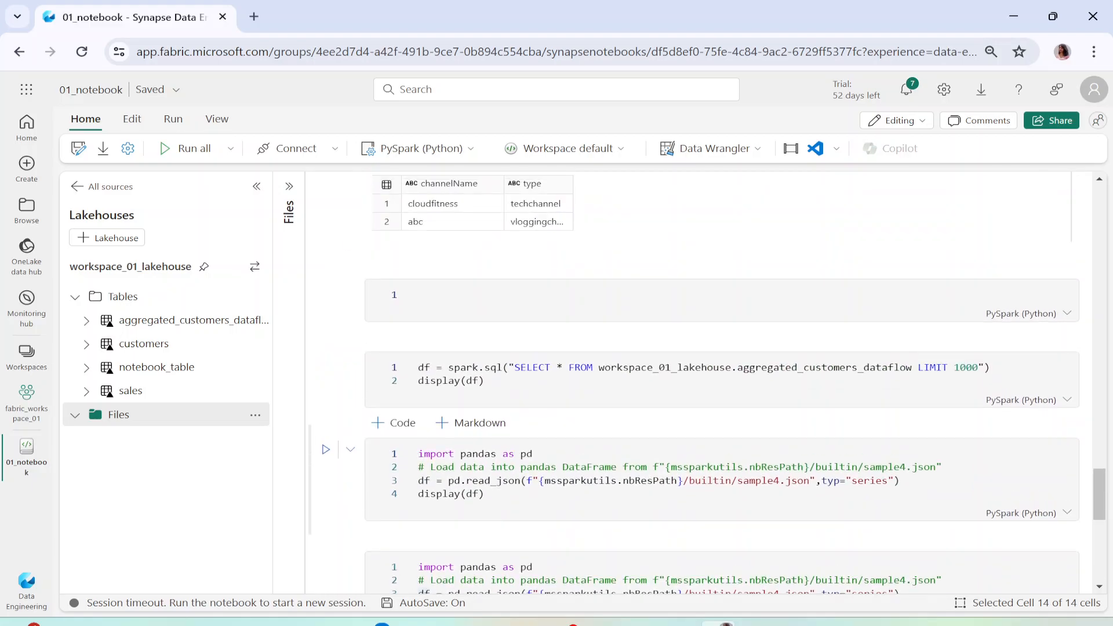
Step: Run the list1/createDataFrame cell to produce the two-row channelName/type table
scroll("down", 3)
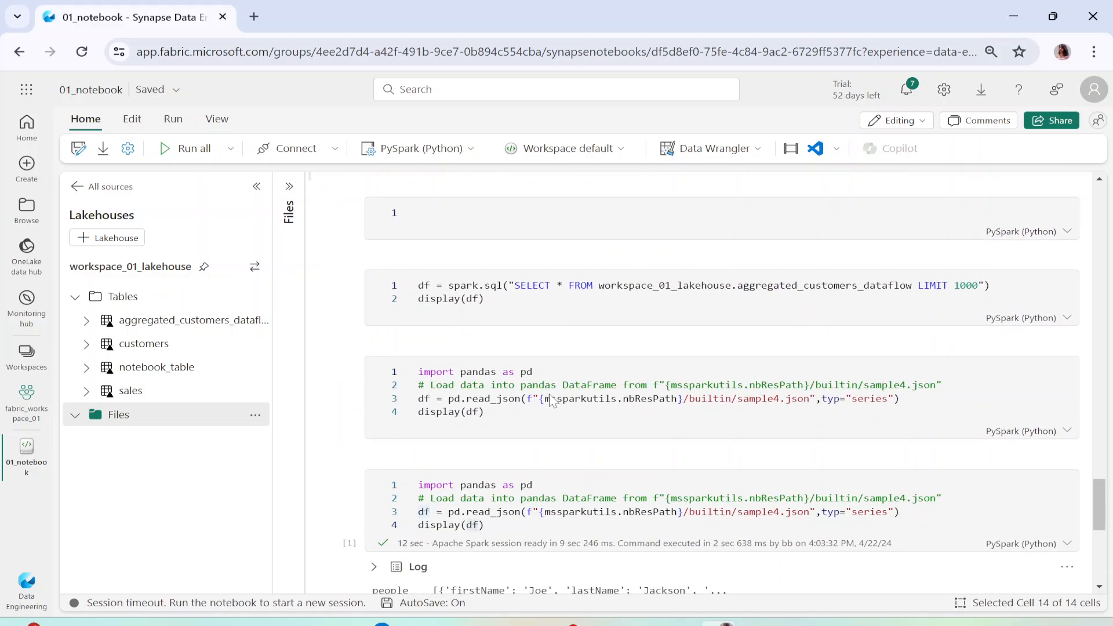
scroll("up", 3)
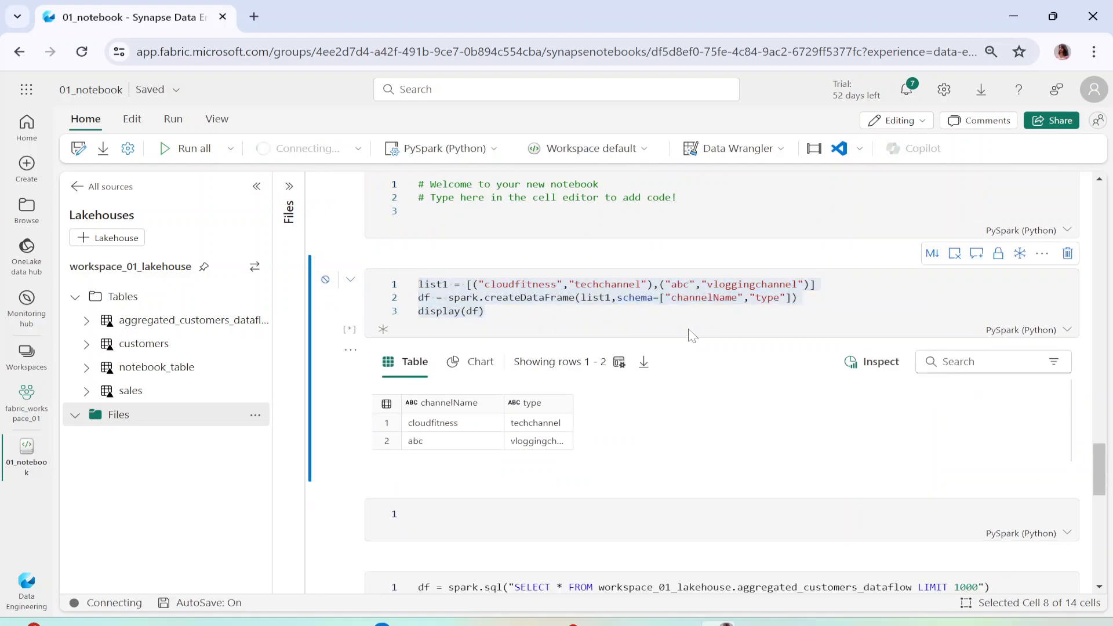
left_click(193, 148)
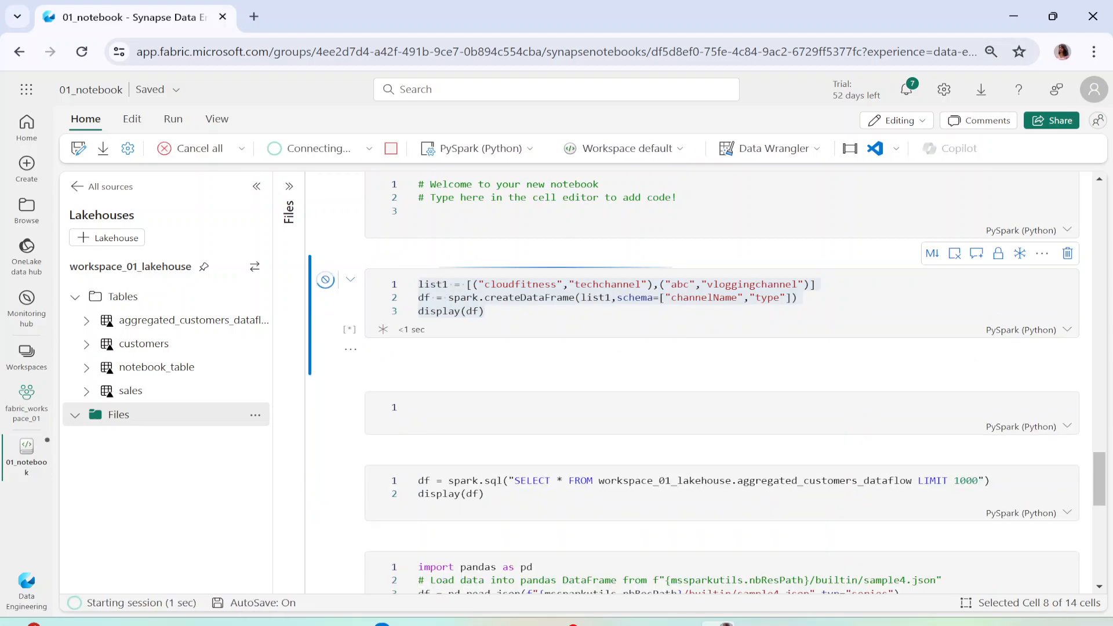
mouse_move(467, 297)
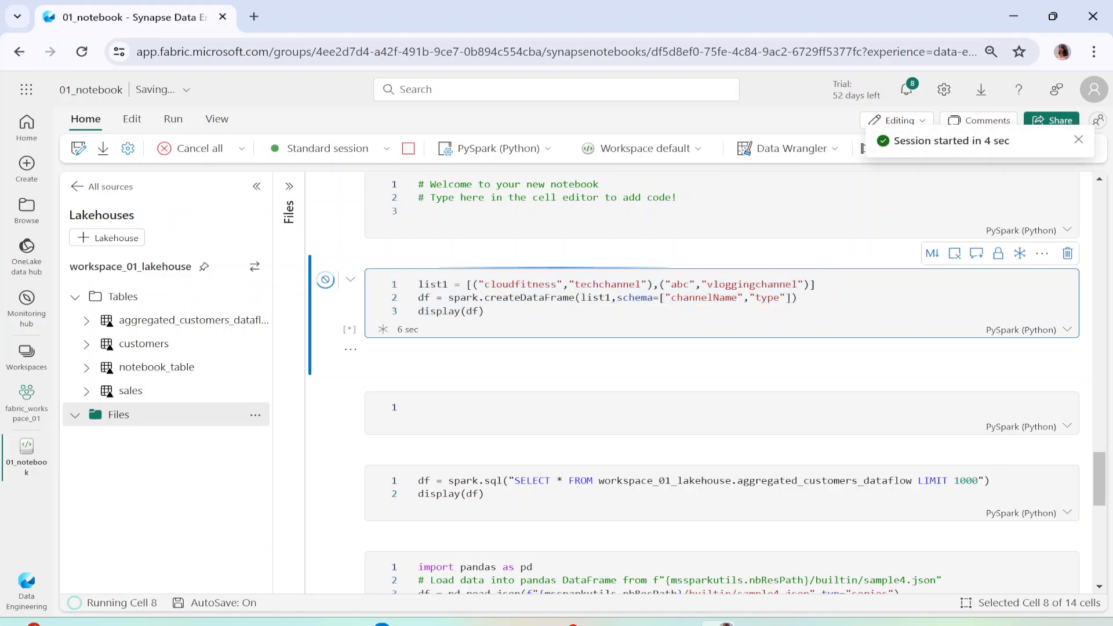
mouse_move(439, 298)
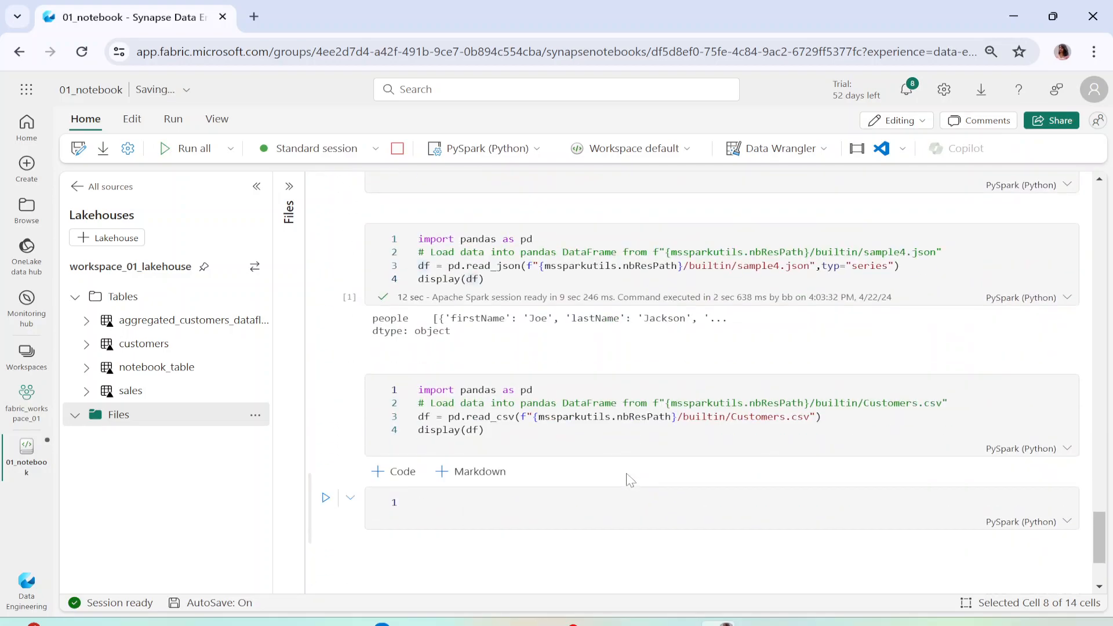
scroll("up", 3)
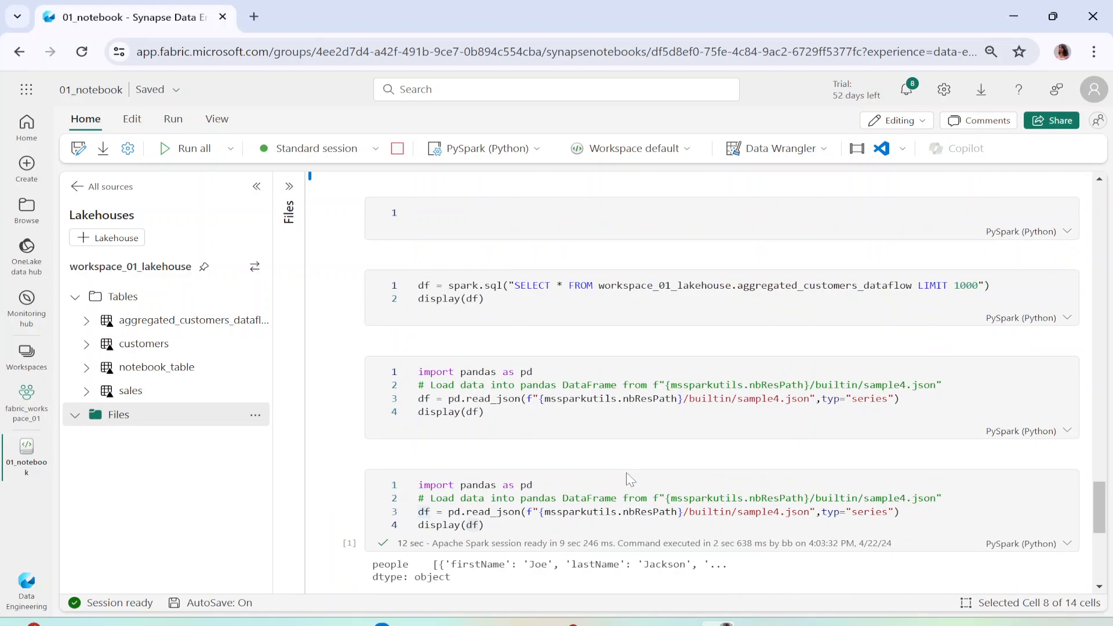
scroll("up", 3)
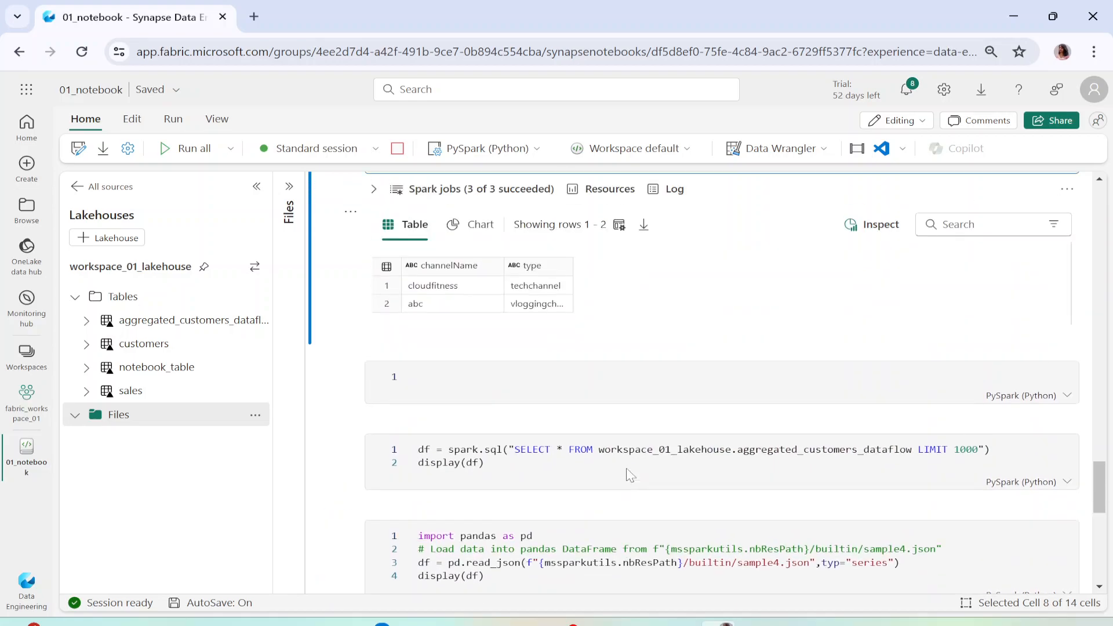
scroll("up", 3)
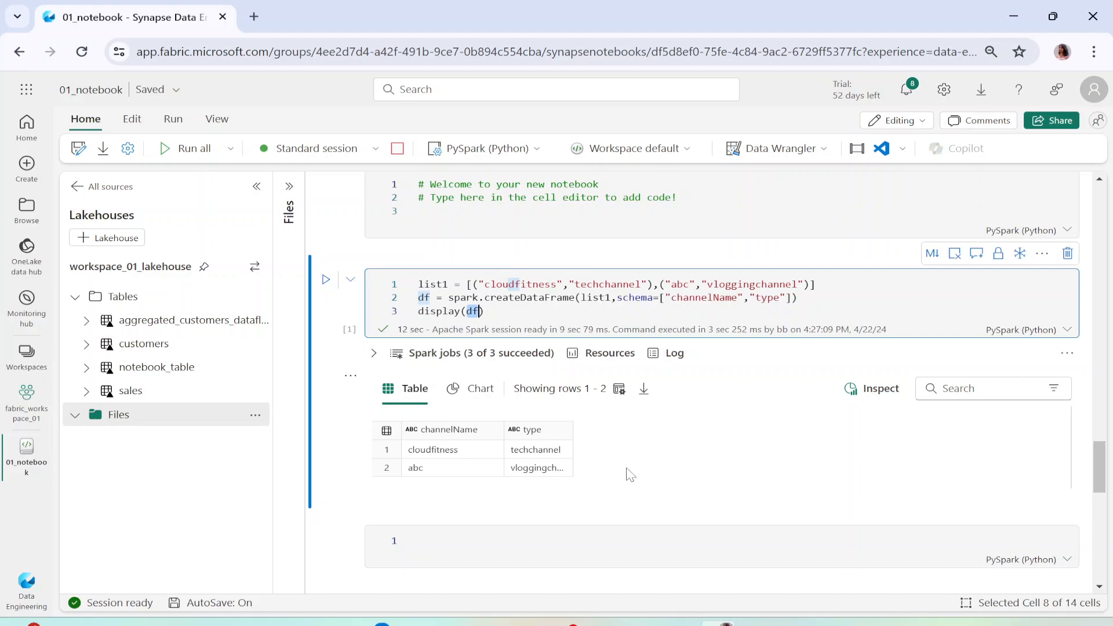
Step: Enter df.write.json("Files/test.json", mode="overwrite") in the empty cell below
scroll("down", 3)
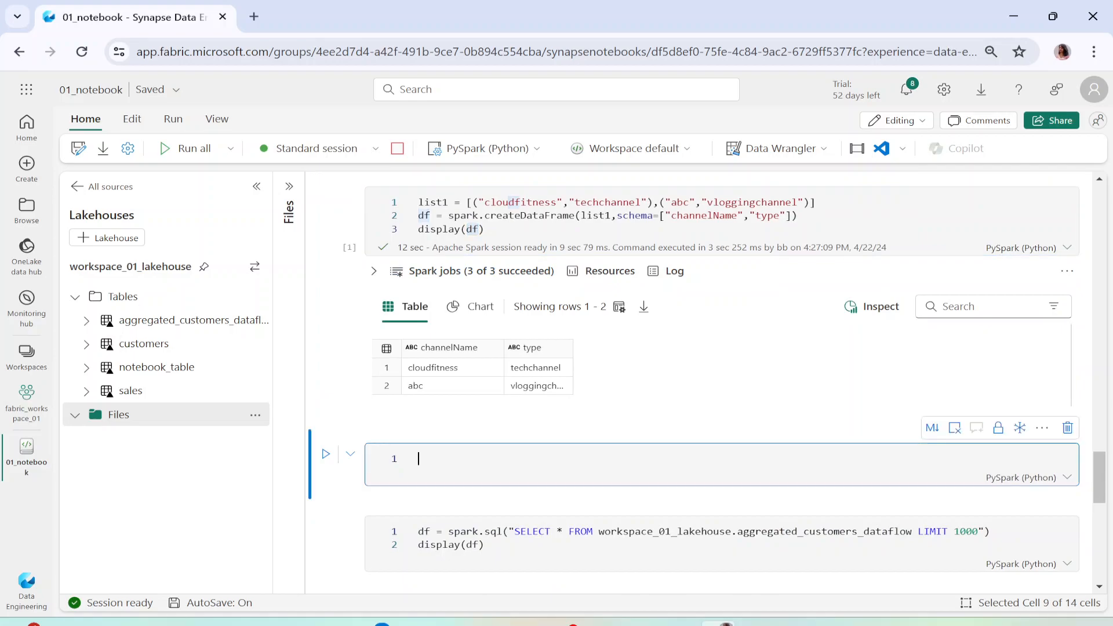
type("df.")
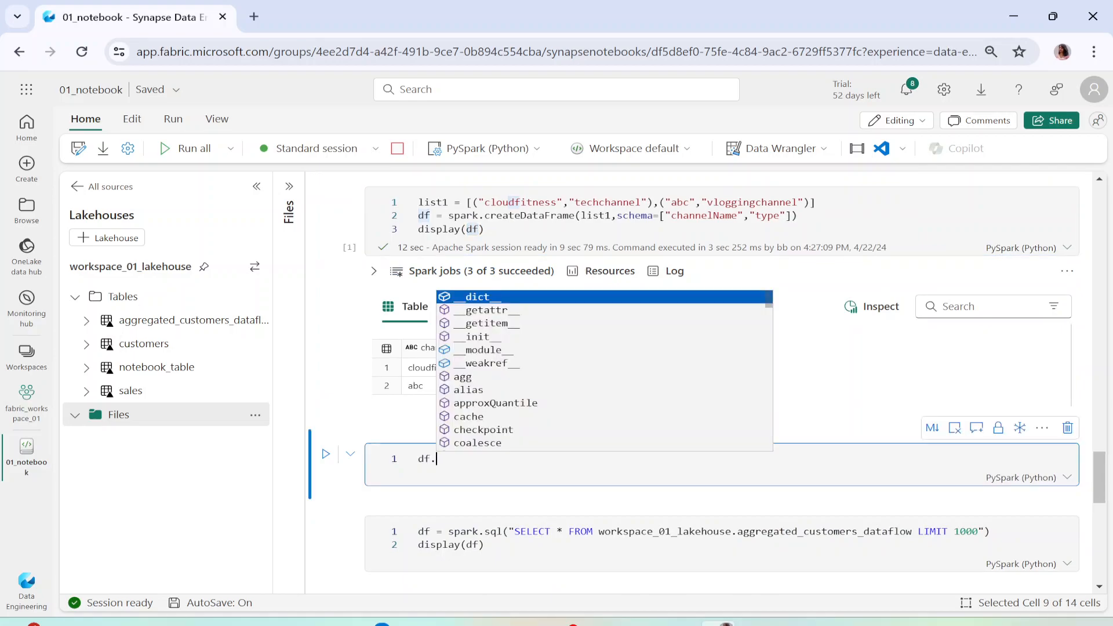
type("write")
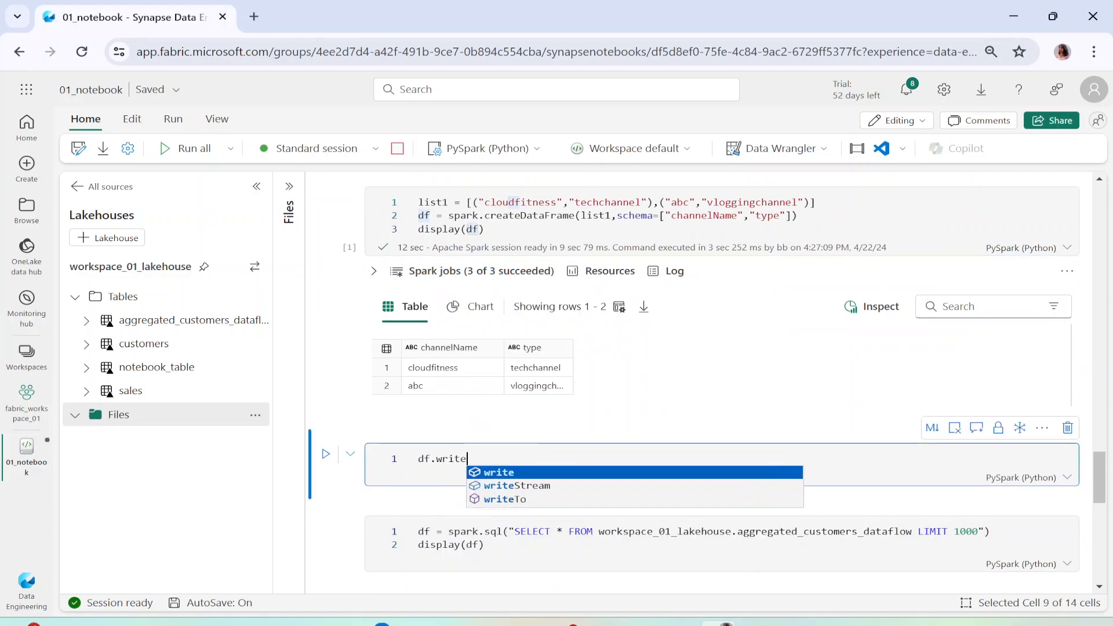
type(".json(")
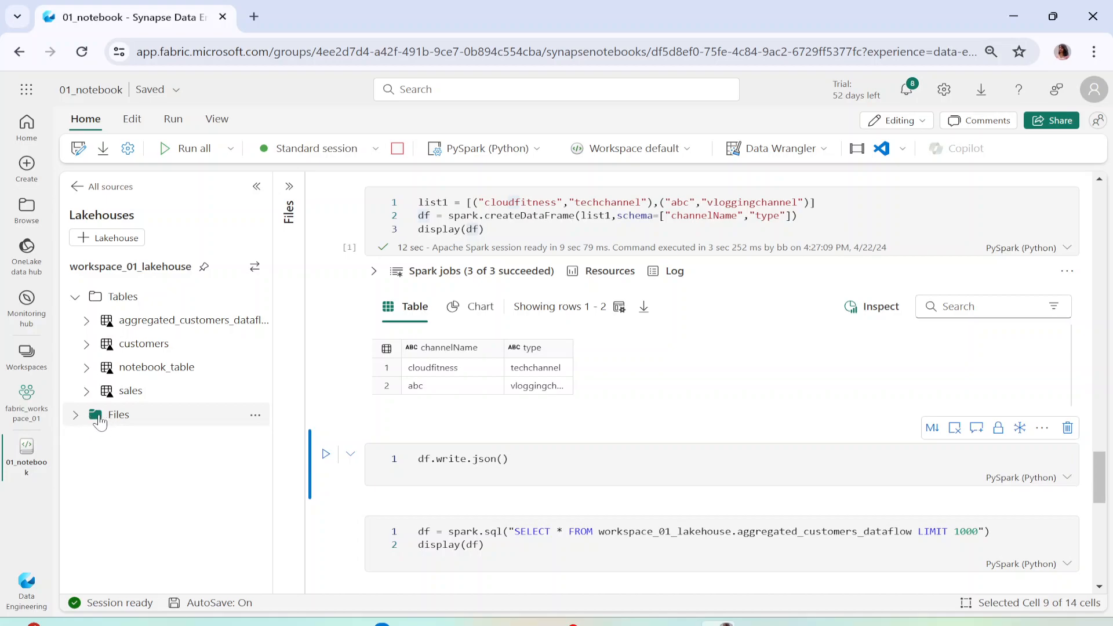
left_click(255, 415)
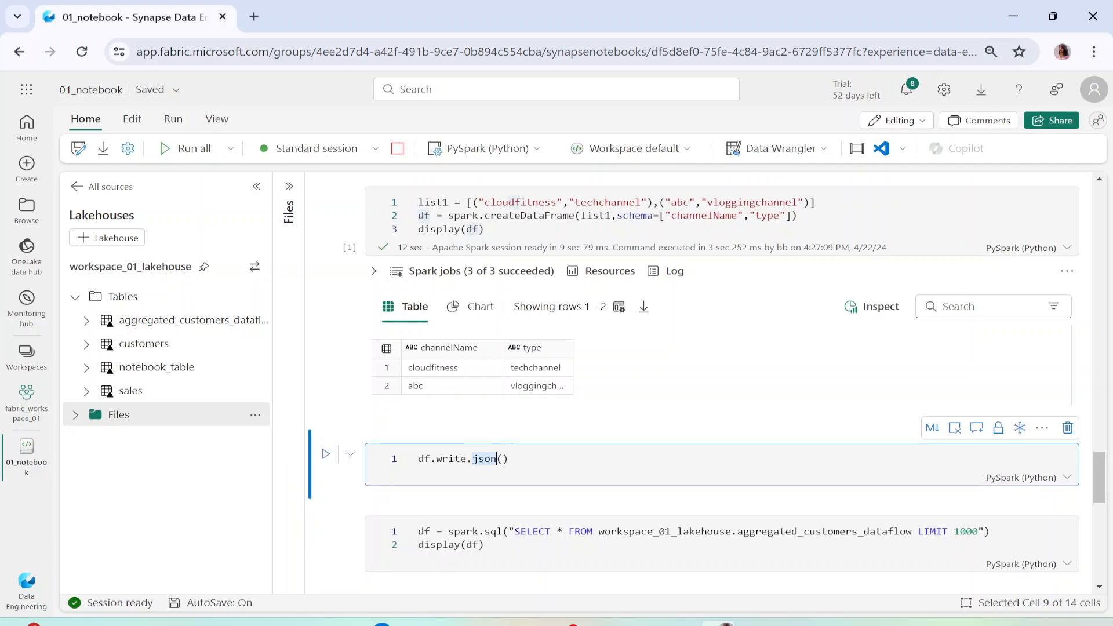
type("\"\"")
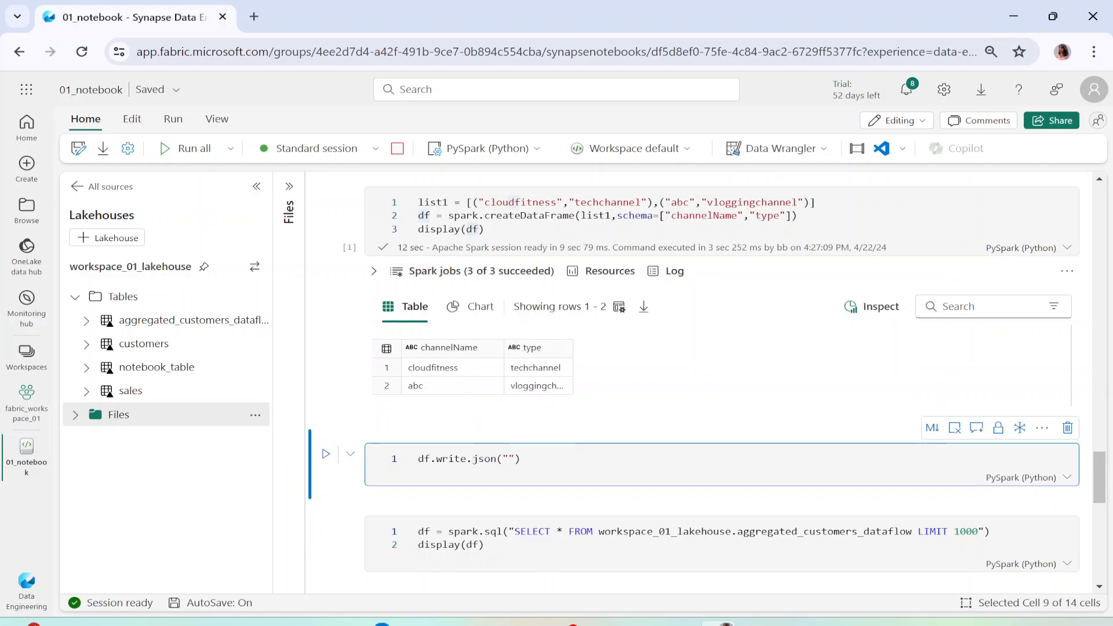
type("Files/")
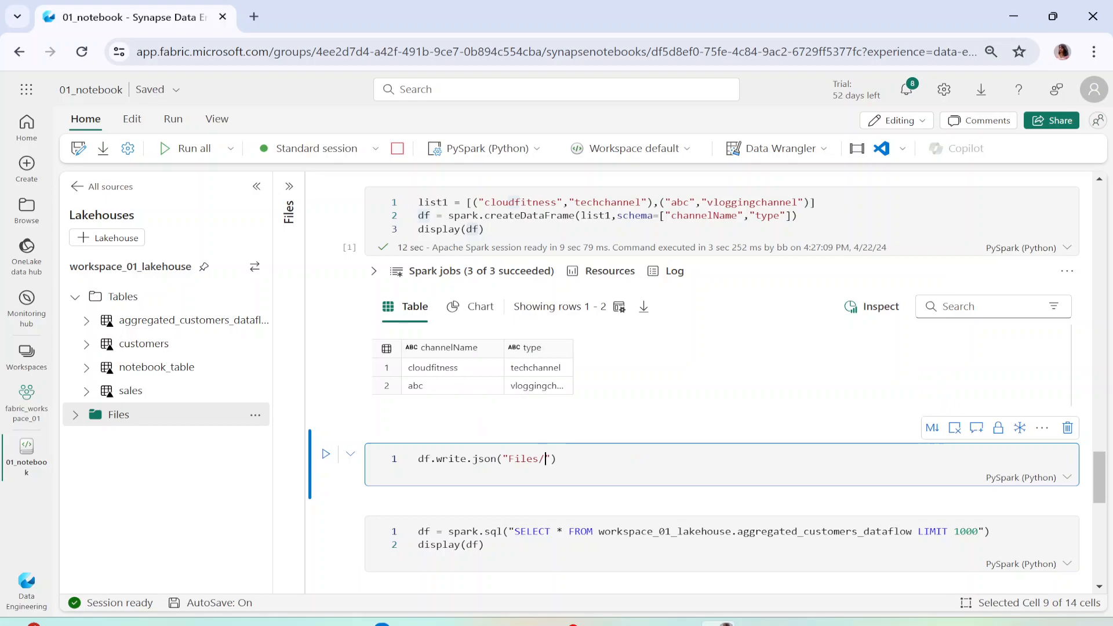
mouse_move(678, 369)
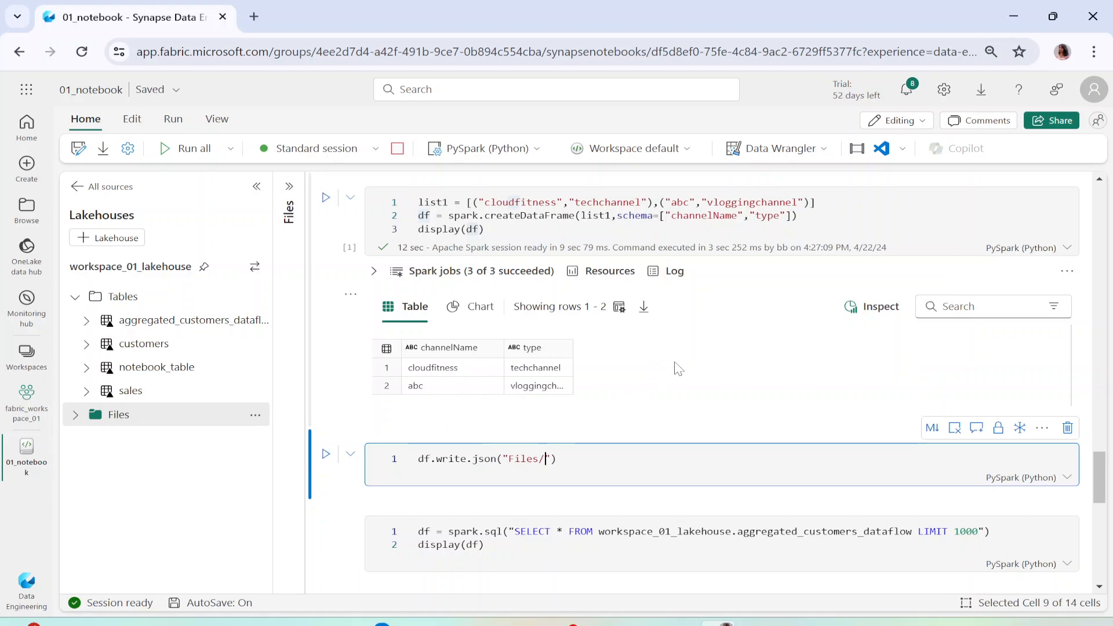
type("t")
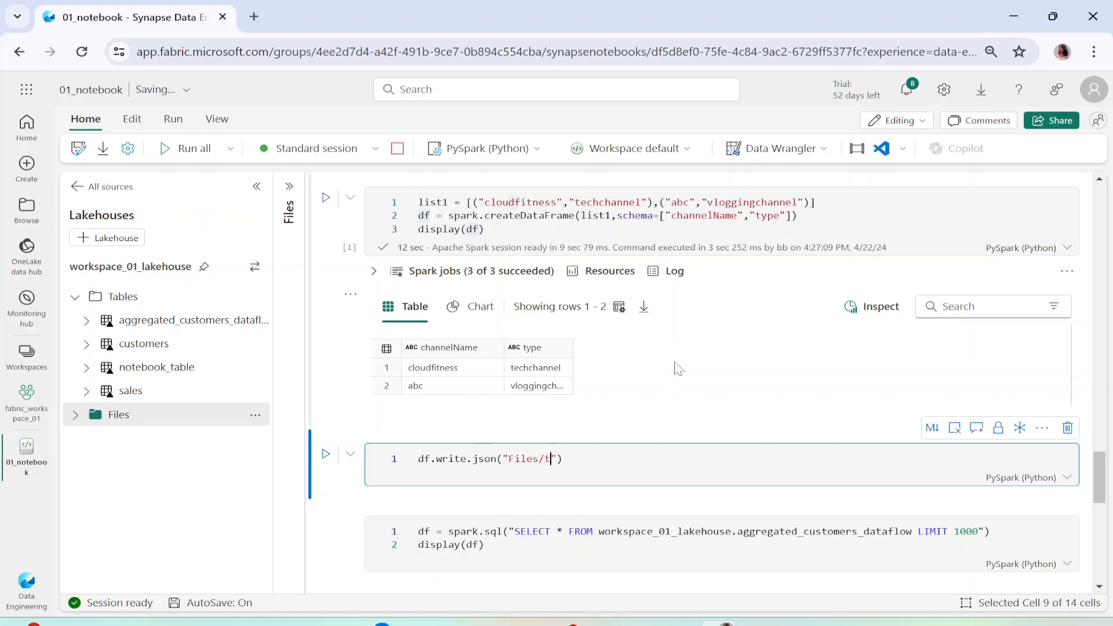
type("est.")
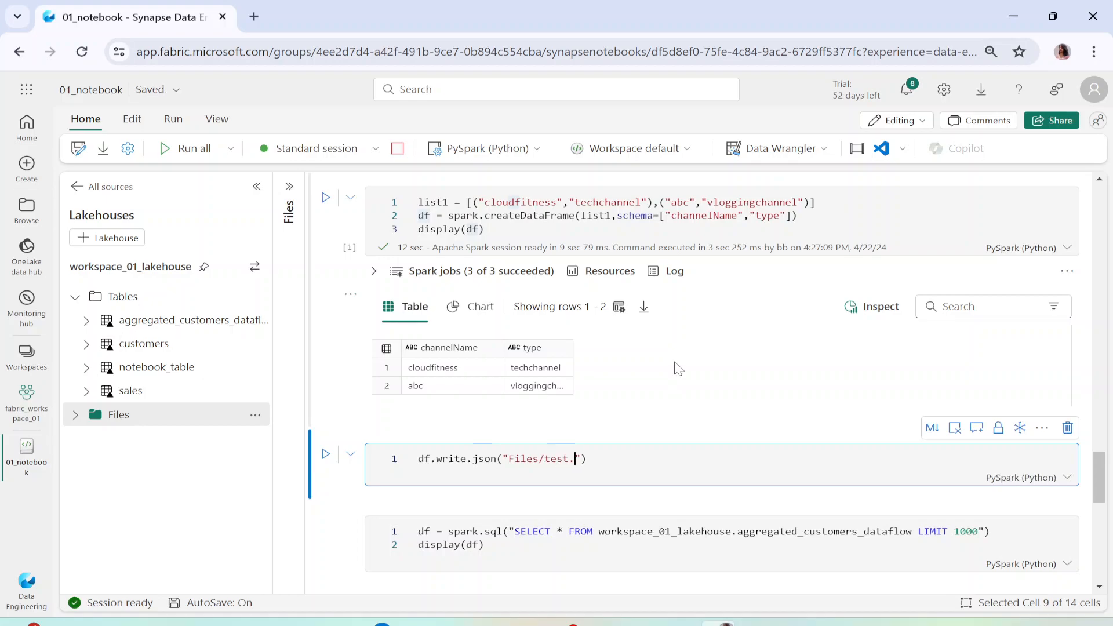
type("json")
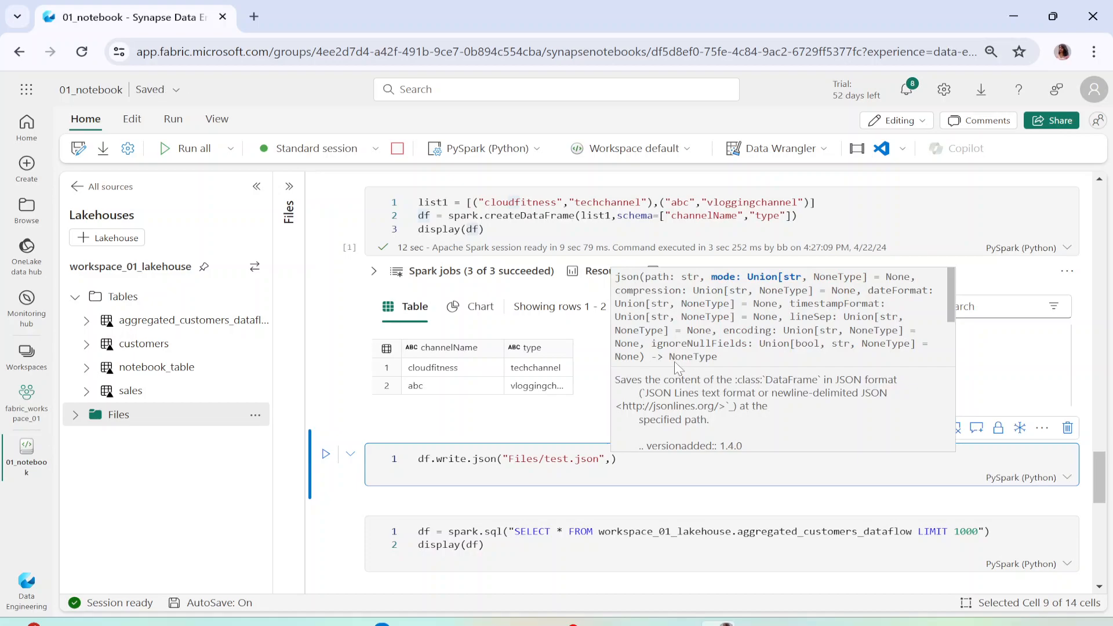
type("mode")
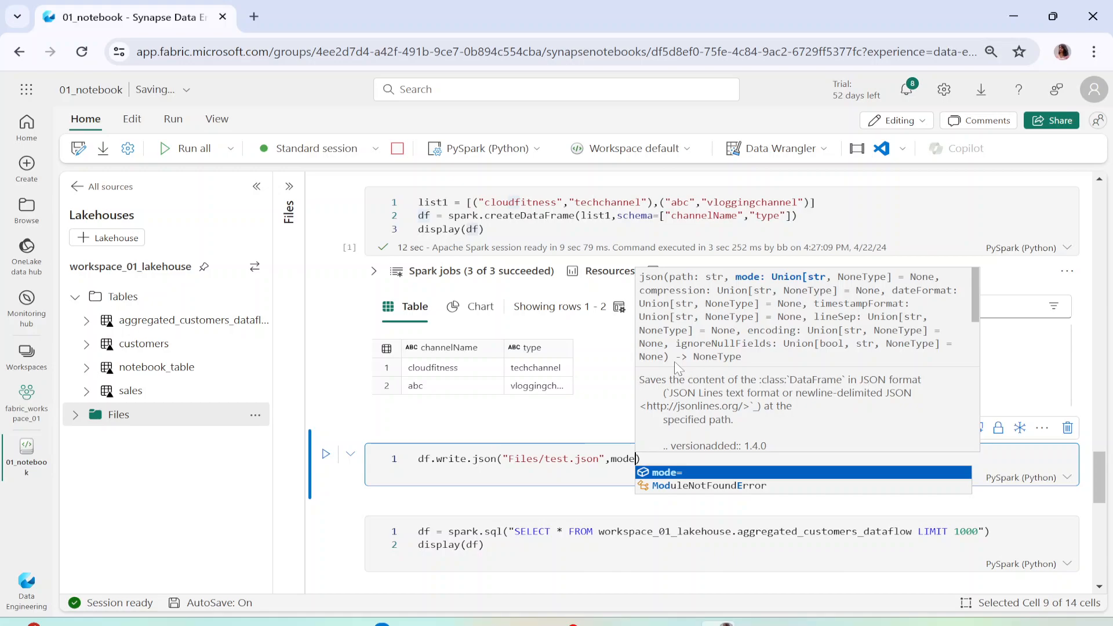
type("=\"overwrite")
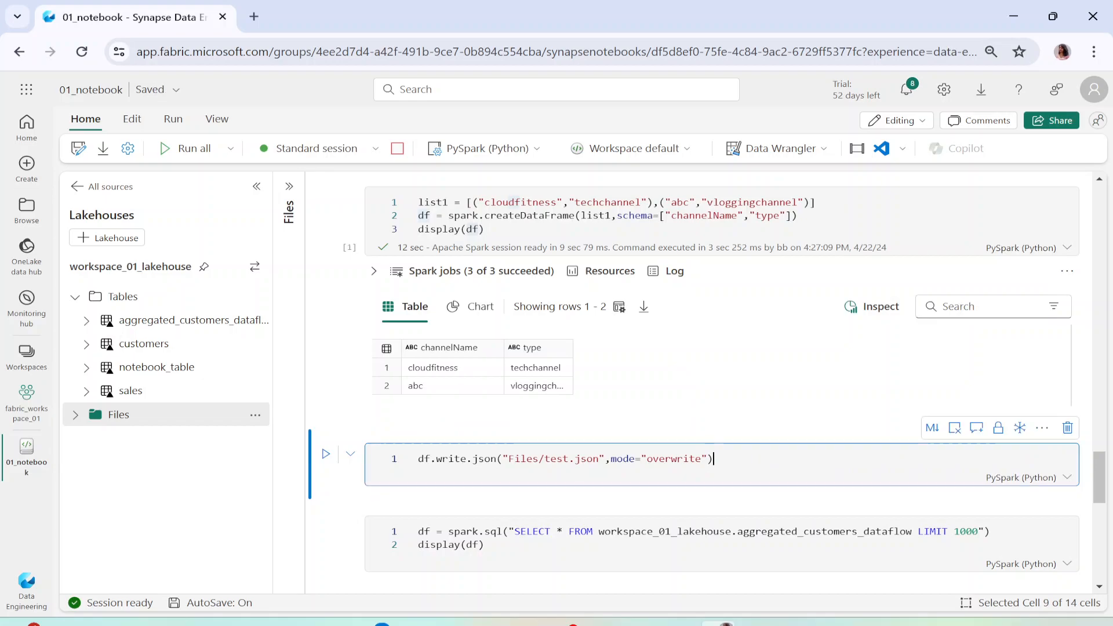
Step: Run the JSON write cell and refresh the lakehouse Files folder to show test.json
left_click(325, 455)
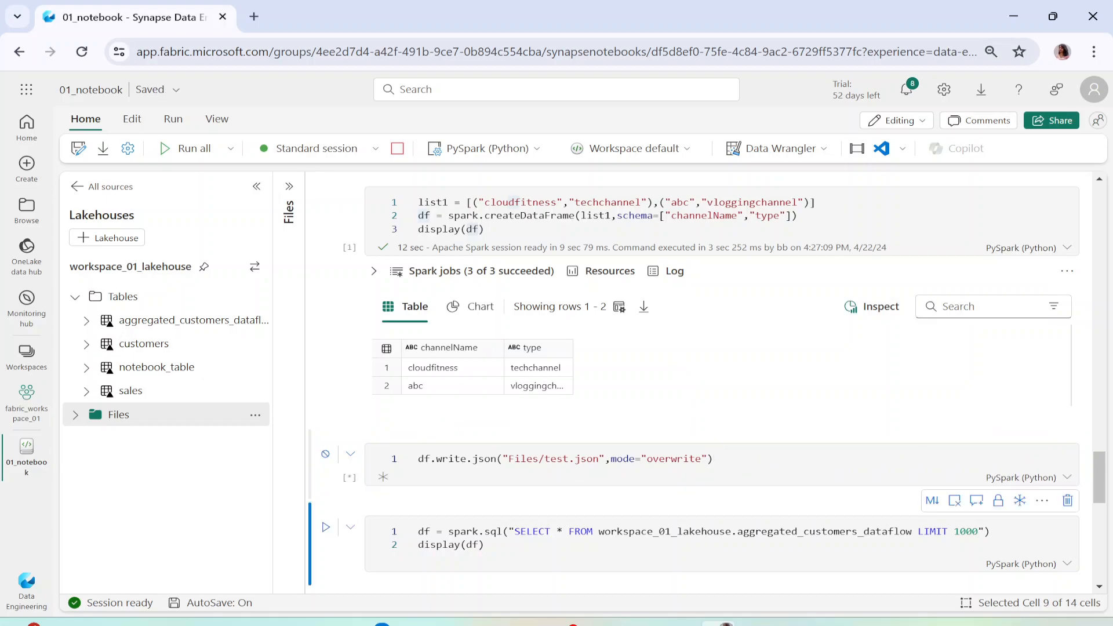
left_click(326, 454)
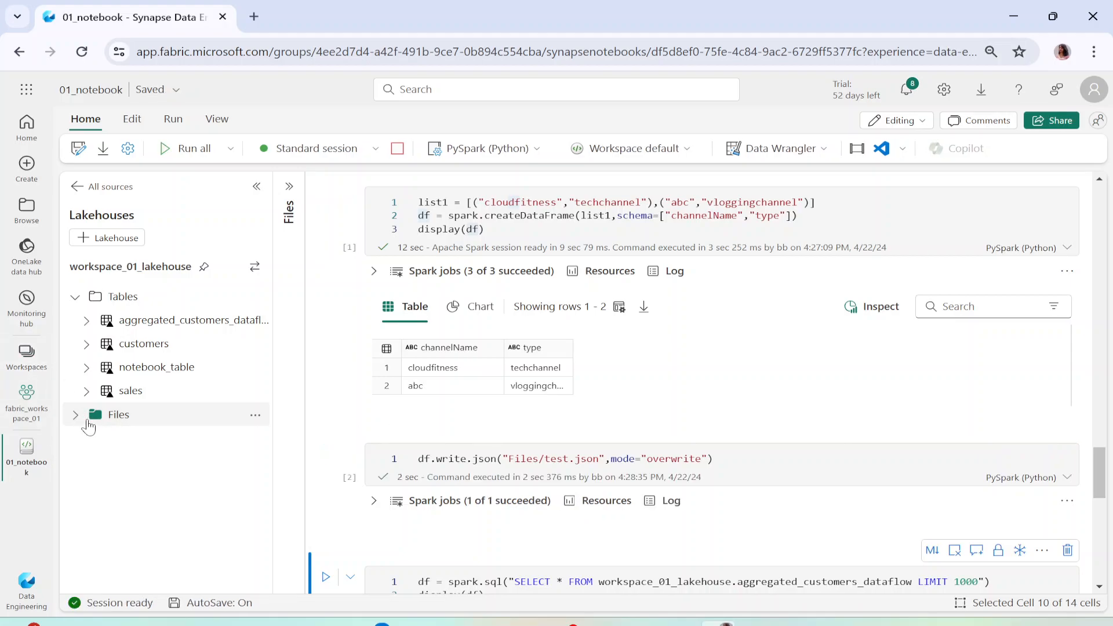
mouse_move(130, 421)
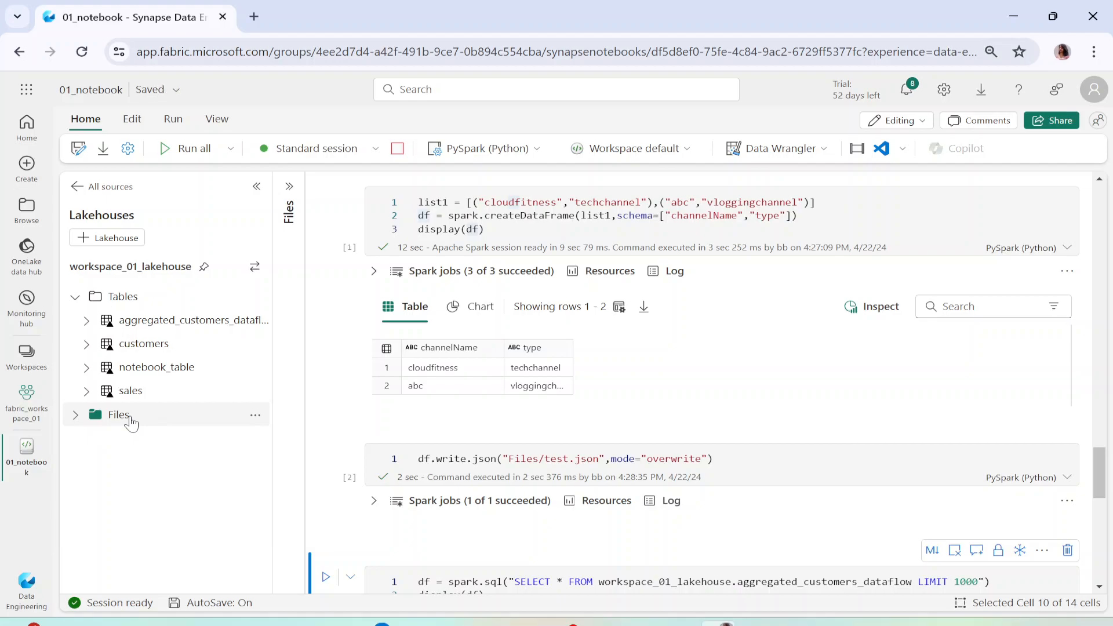
left_click(118, 415)
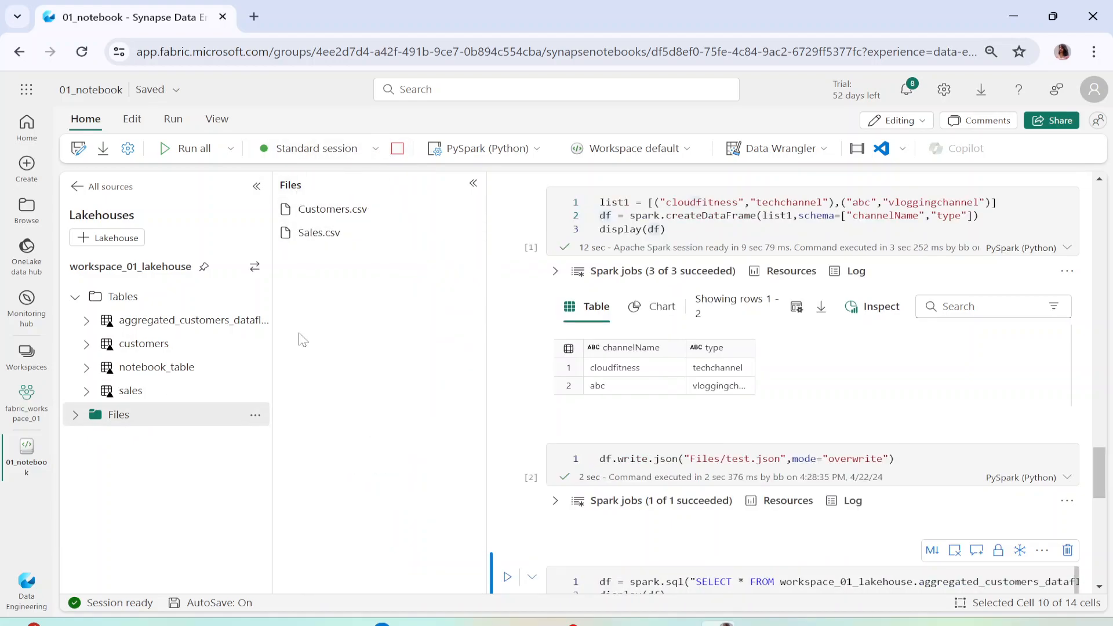
left_click(255, 415)
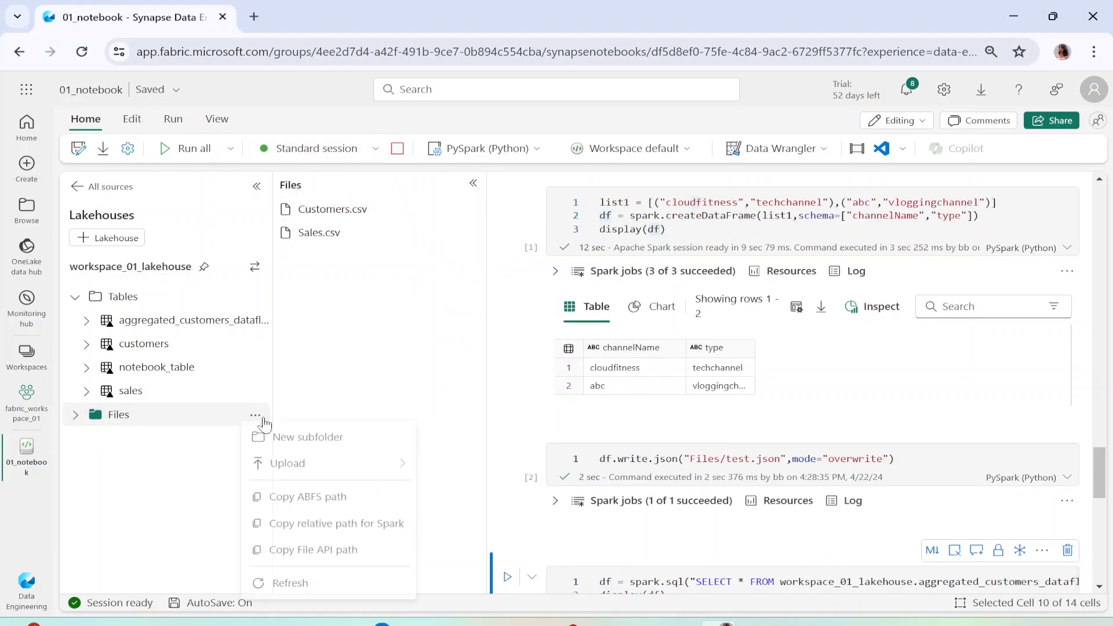
left_click(291, 583)
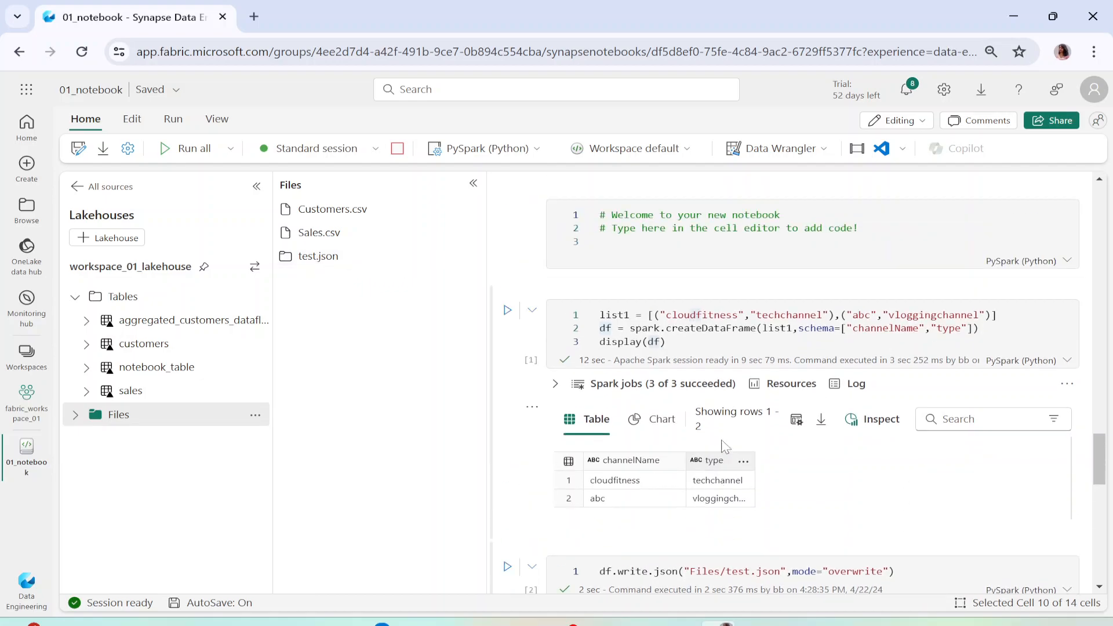
scroll("down", 3)
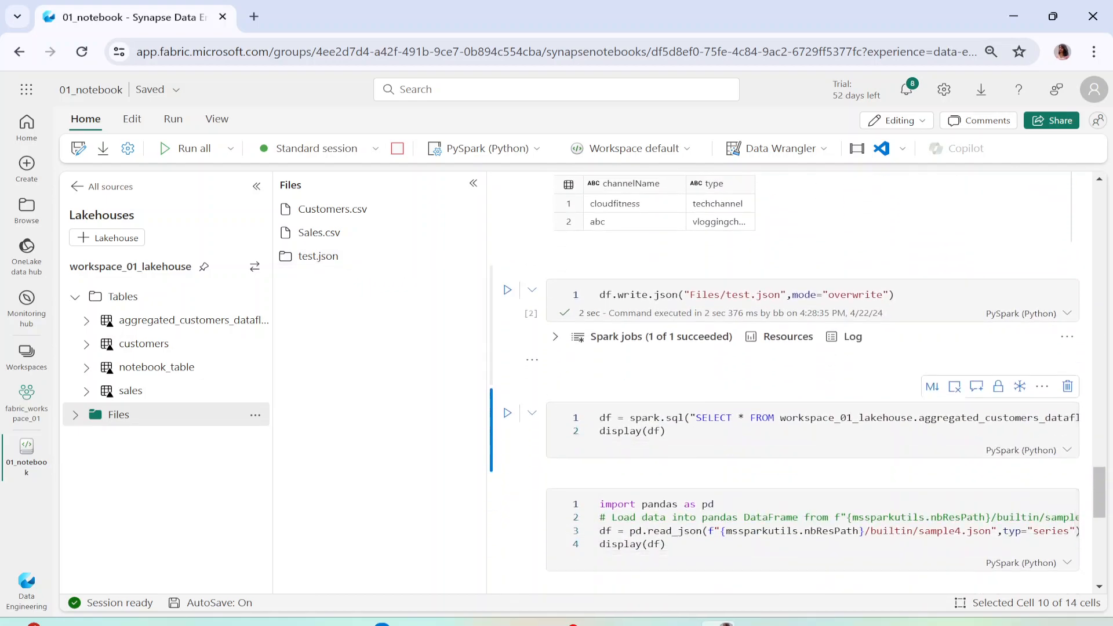
Step: Change the cell to df.write.parquet("Files/test.parquet") and run it
type("parquet")
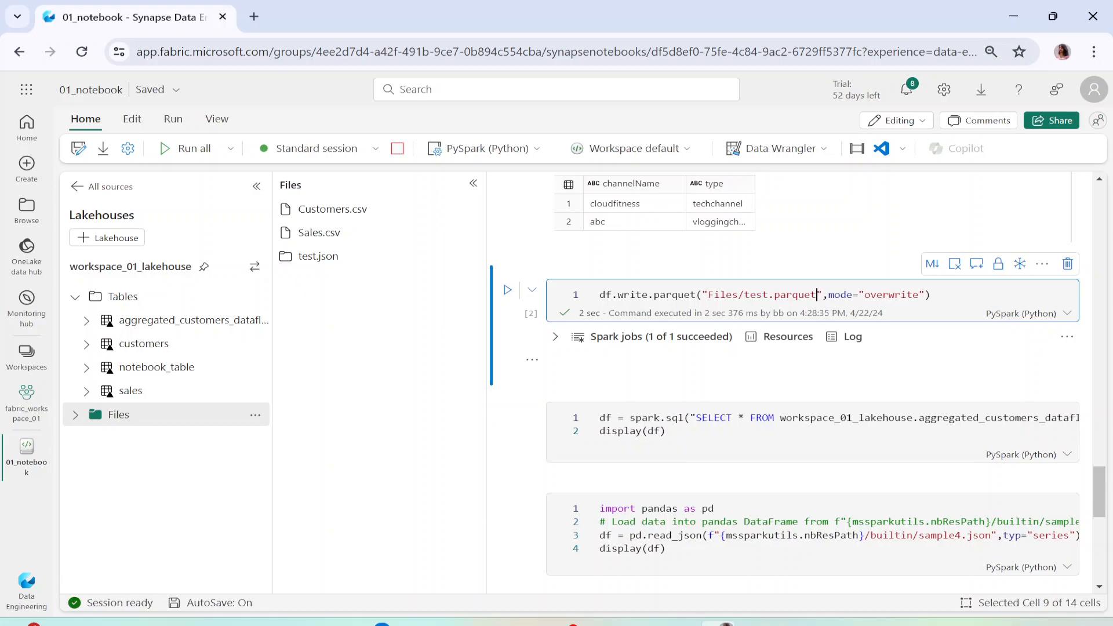
left_click(506, 290)
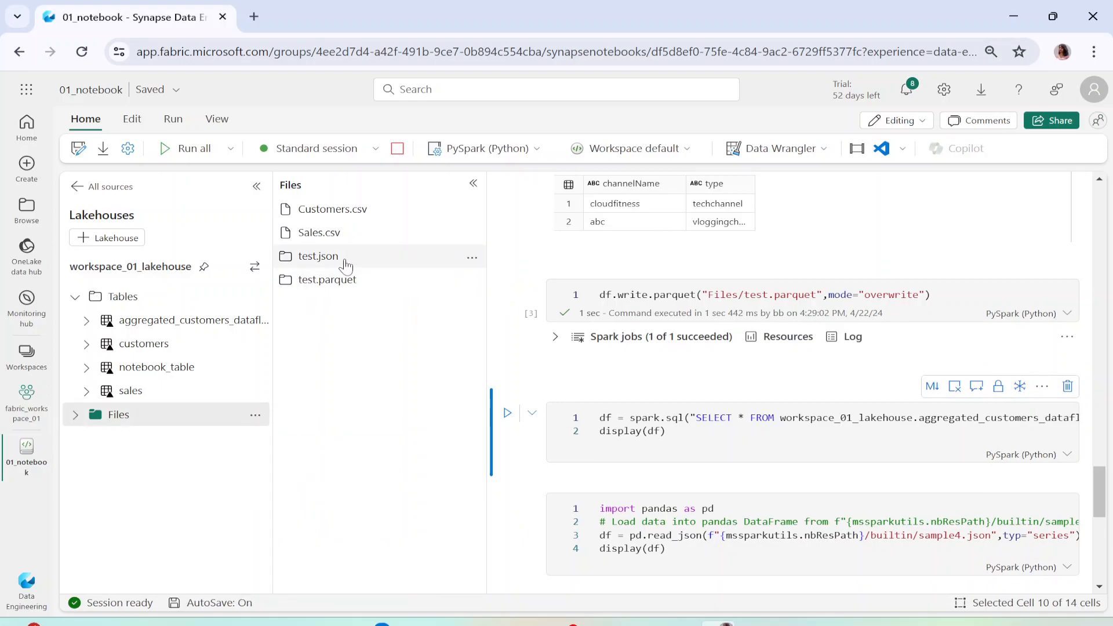
mouse_move(327, 279)
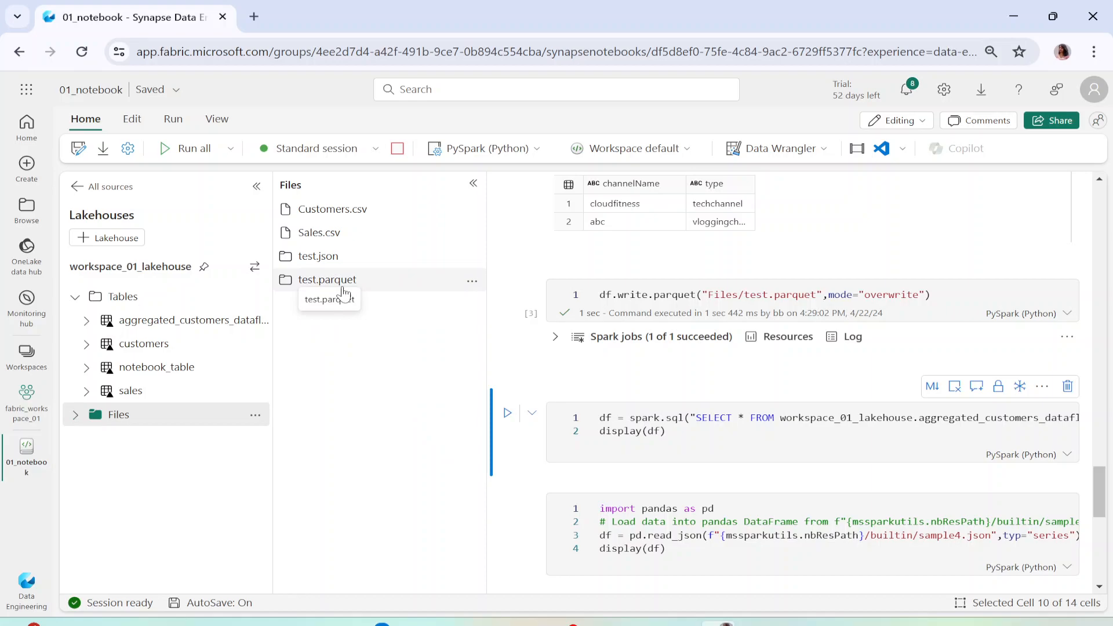
mouse_move(318, 256)
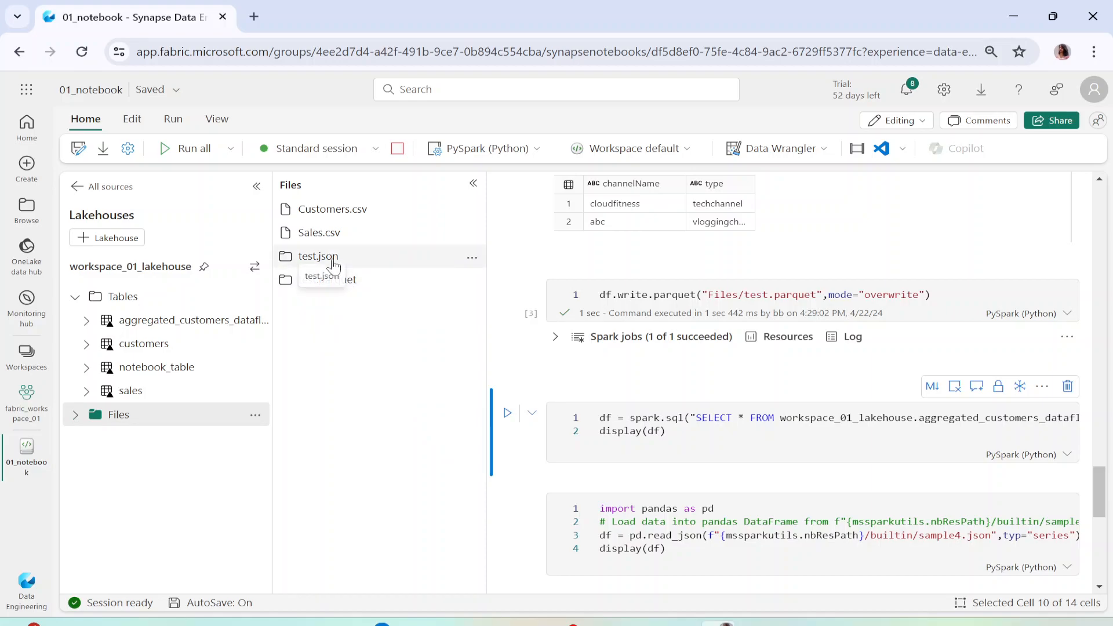
mouse_move(394, 272)
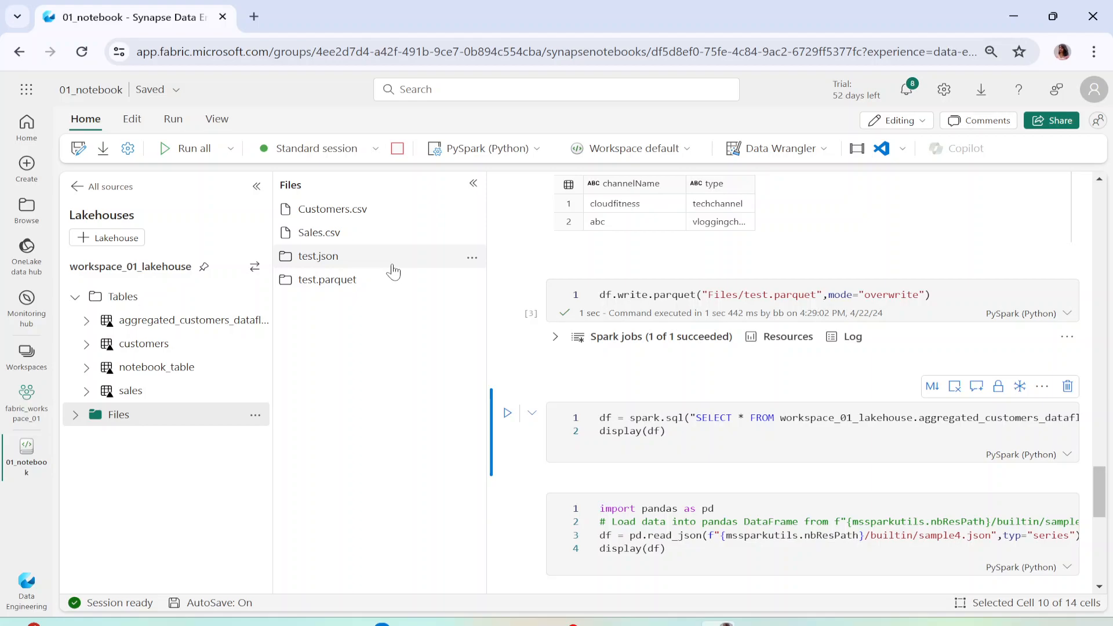
mouse_move(128, 149)
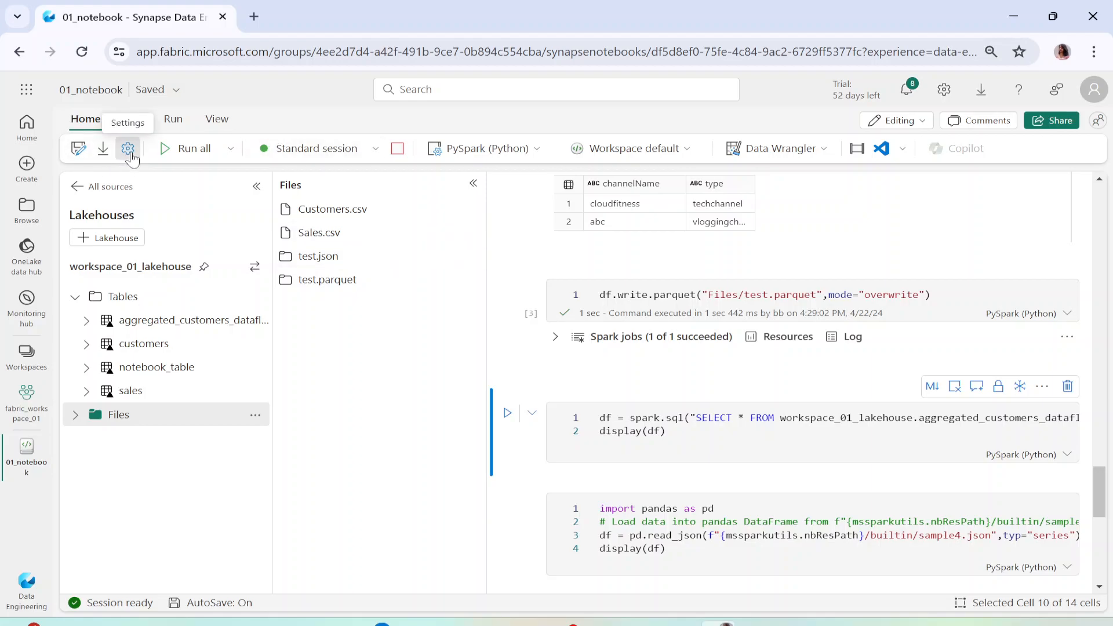
Step: Turn on the notebook's scheduled run with a weekly repeat
left_click(127, 149)
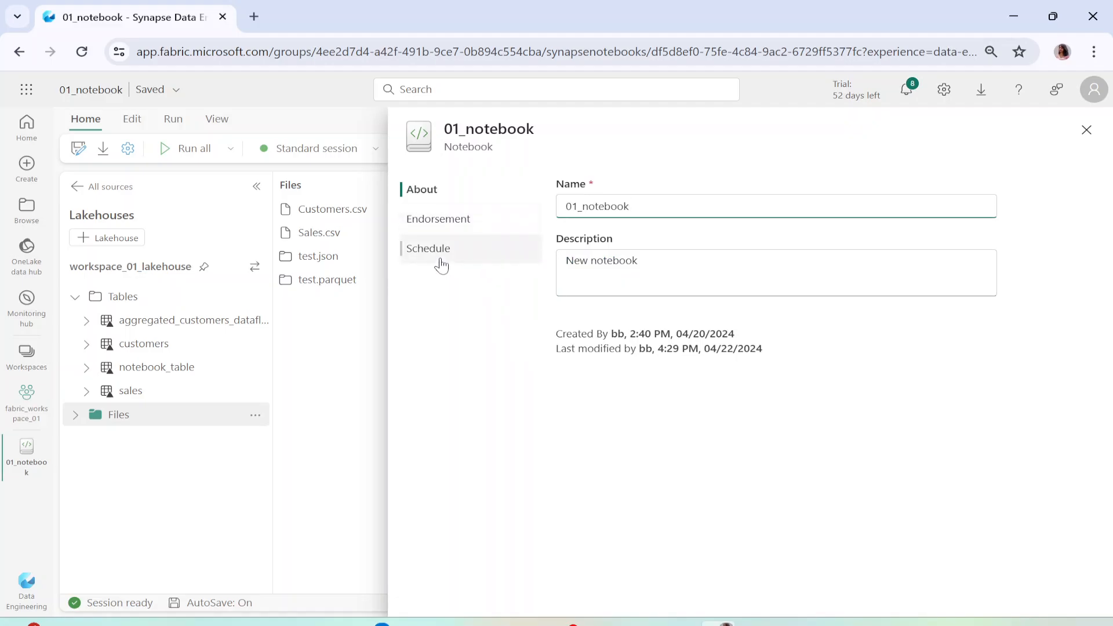
left_click(428, 248)
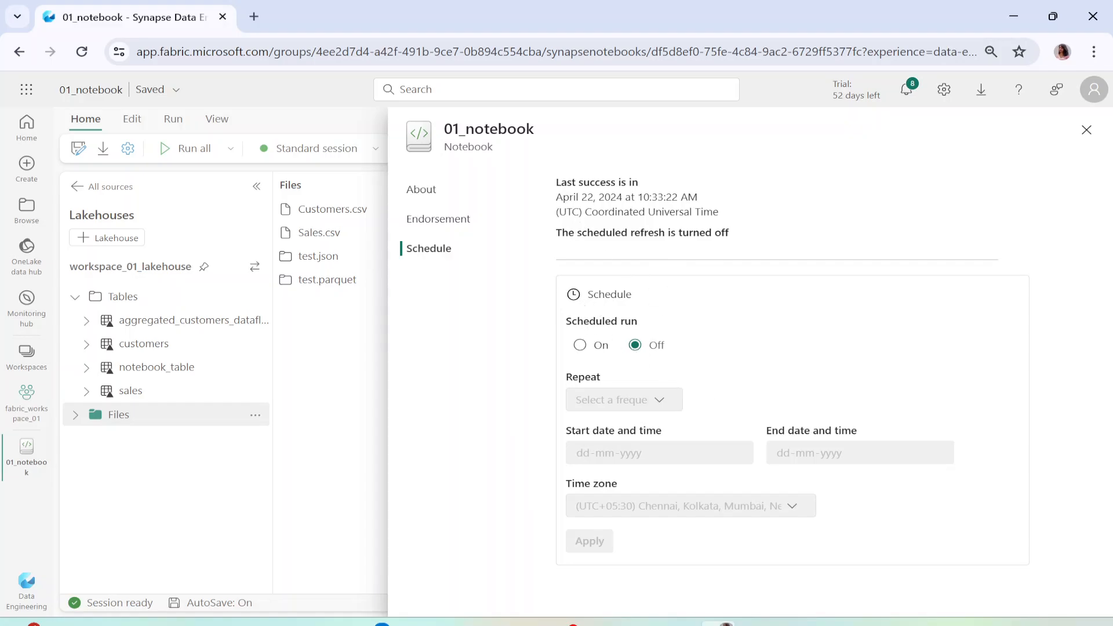
left_click(580, 345)
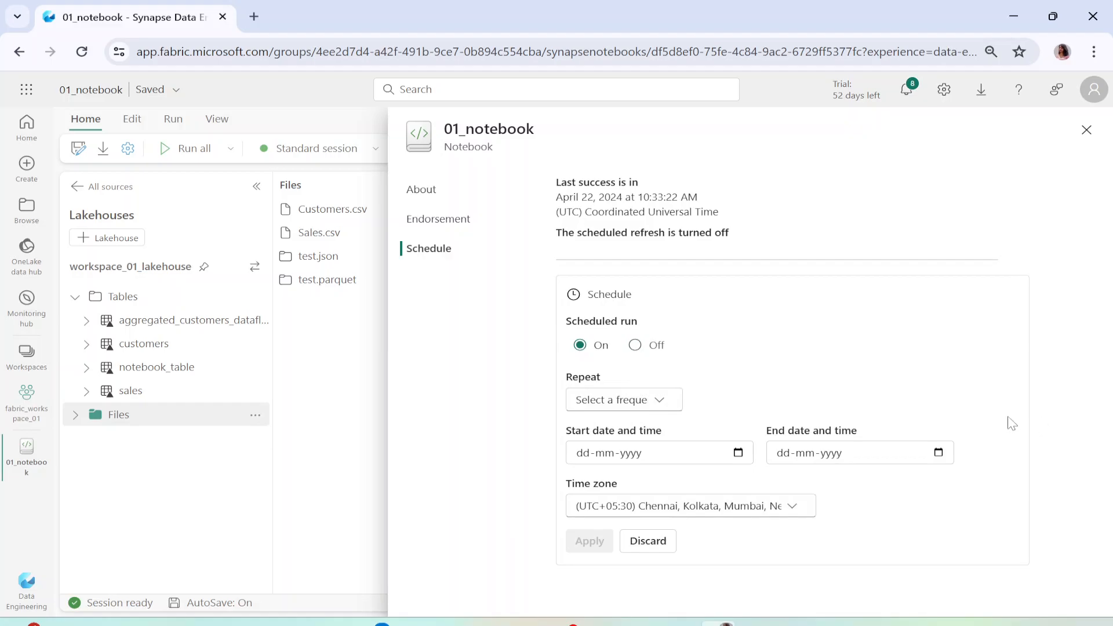
mouse_move(668, 408)
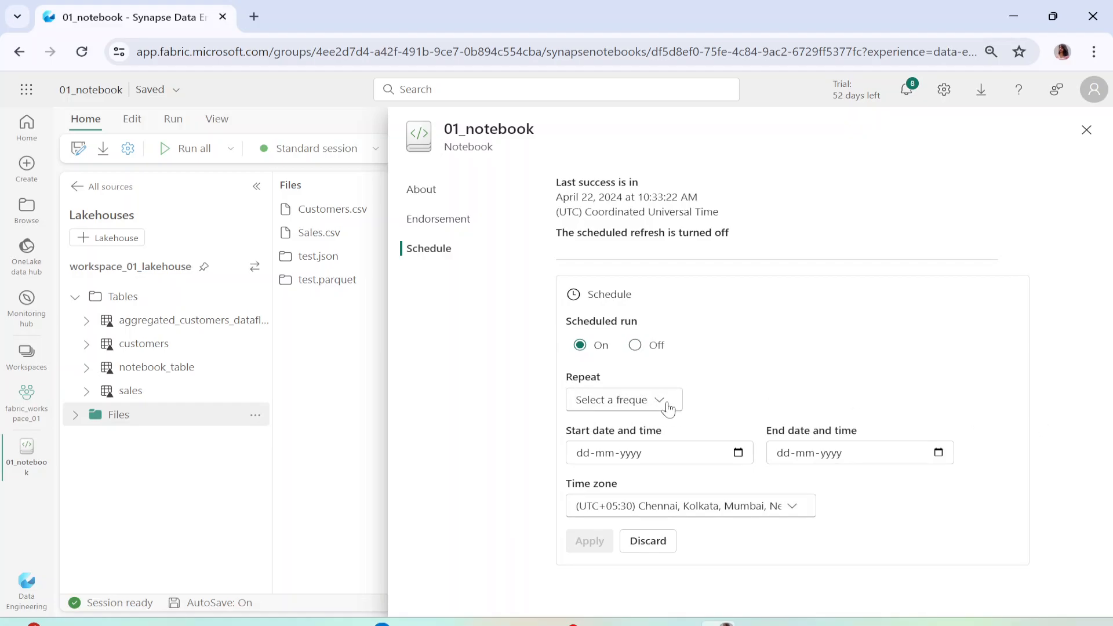
left_click(622, 399)
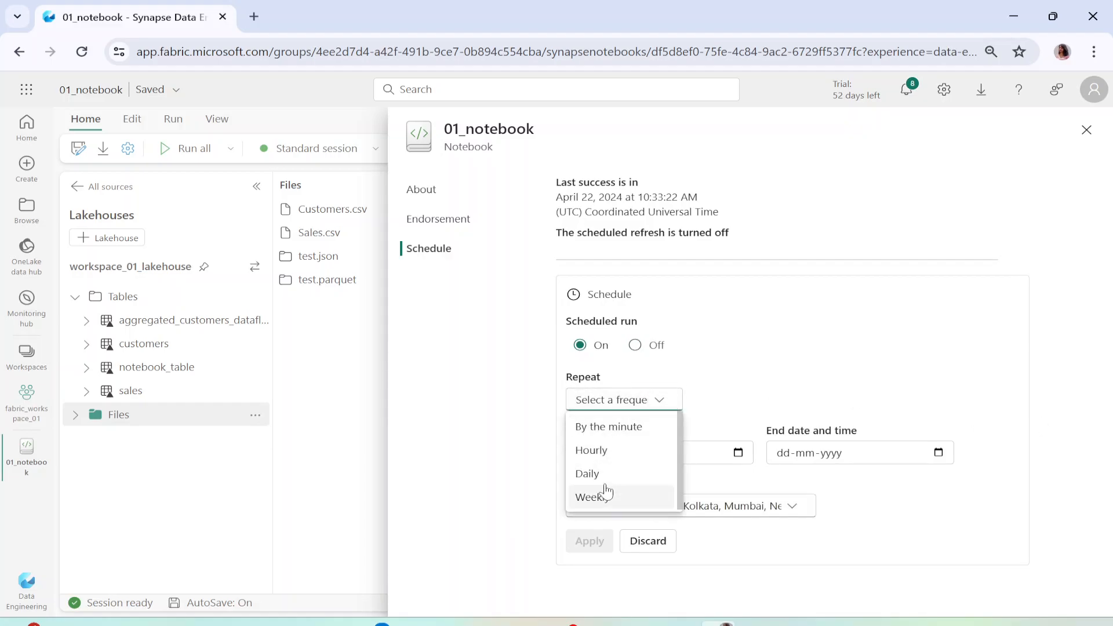
mouse_move(616, 474)
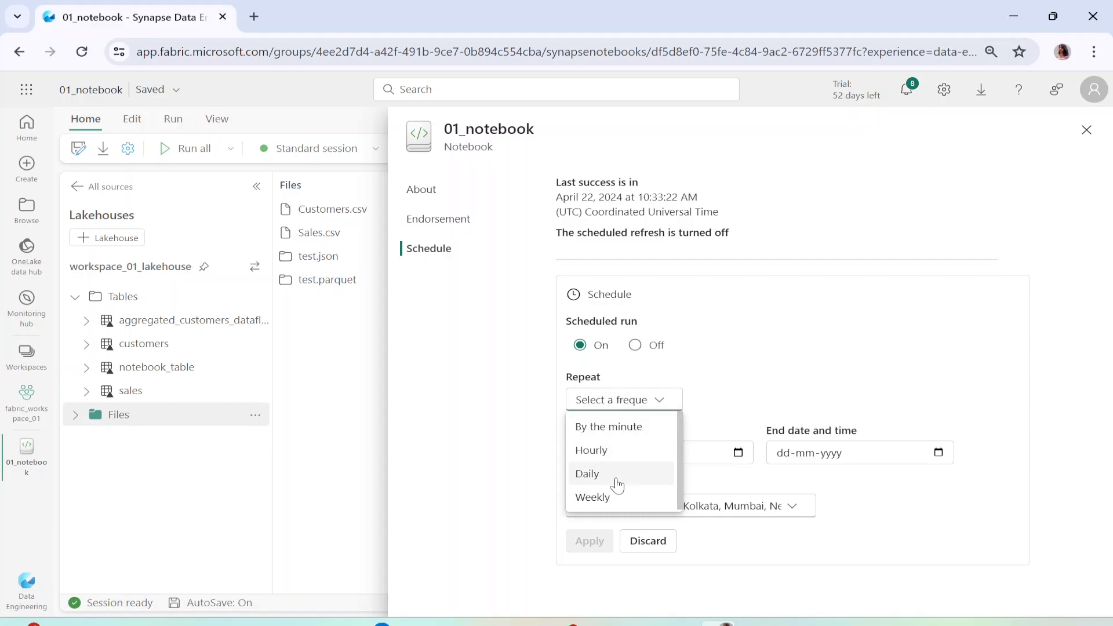
left_click(592, 497)
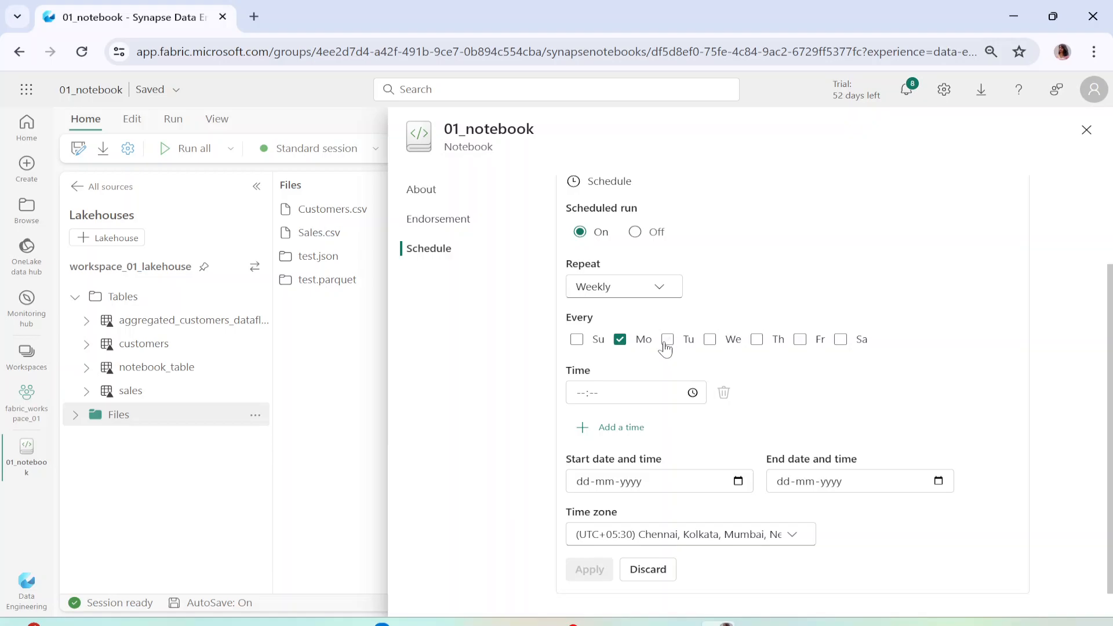
Step: Select Monday, Tuesday and Thursday with run times 17:30 and 18:32
left_click(667, 339)
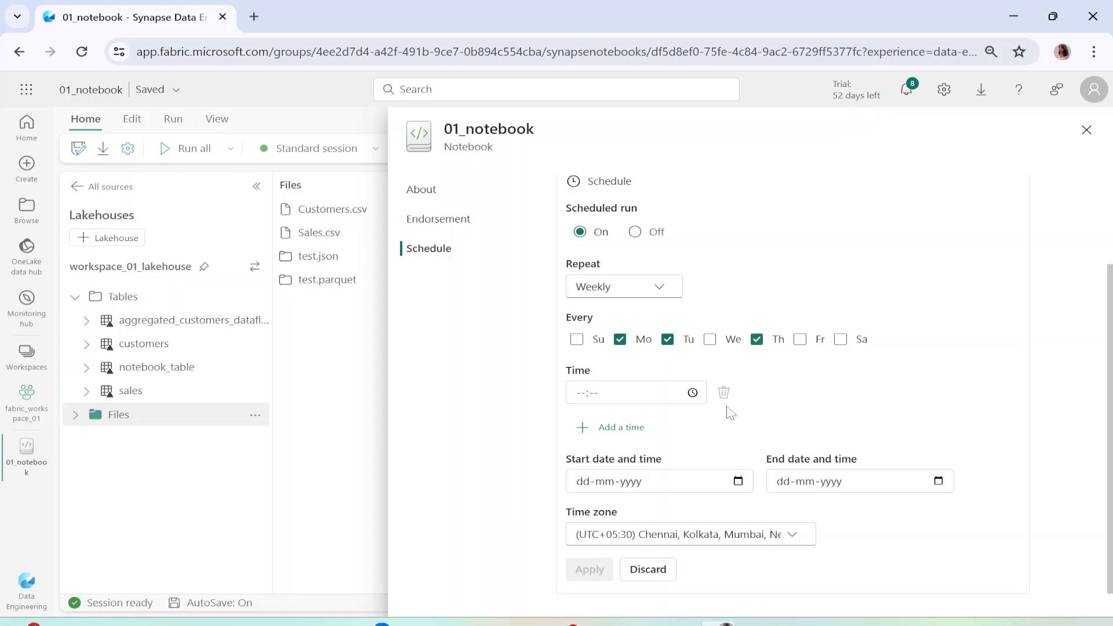
left_click(636, 393)
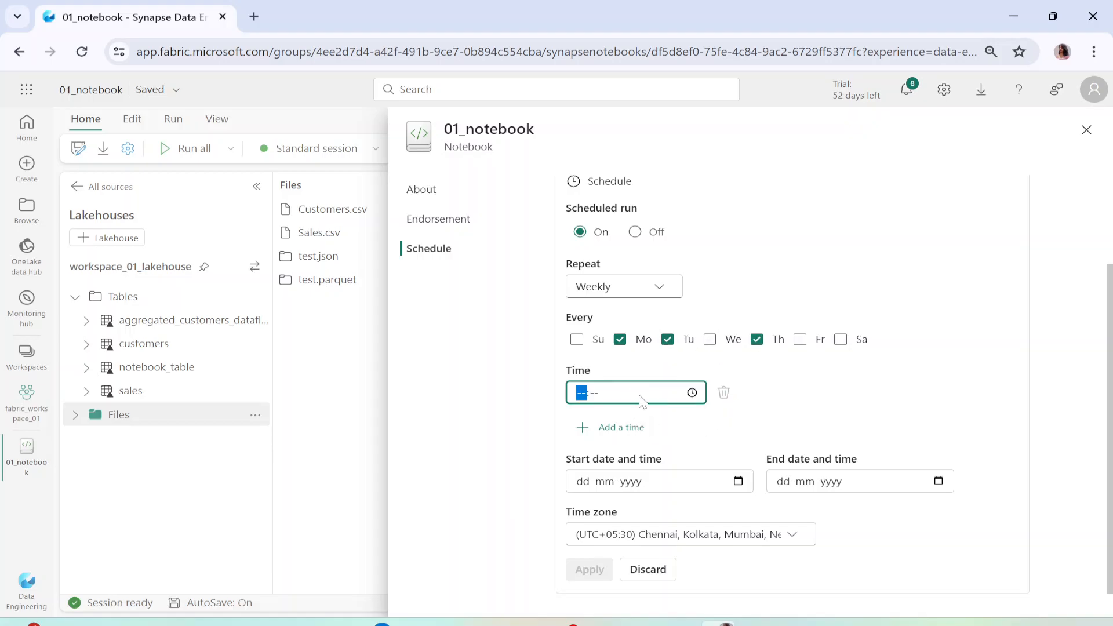
left_click(632, 393)
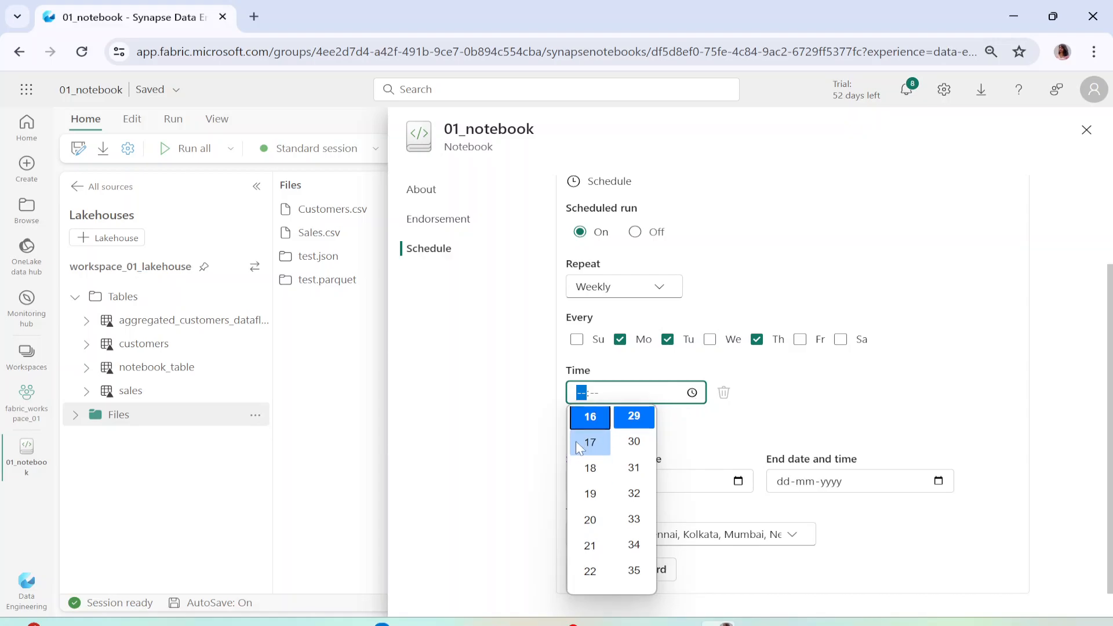
left_click(590, 442)
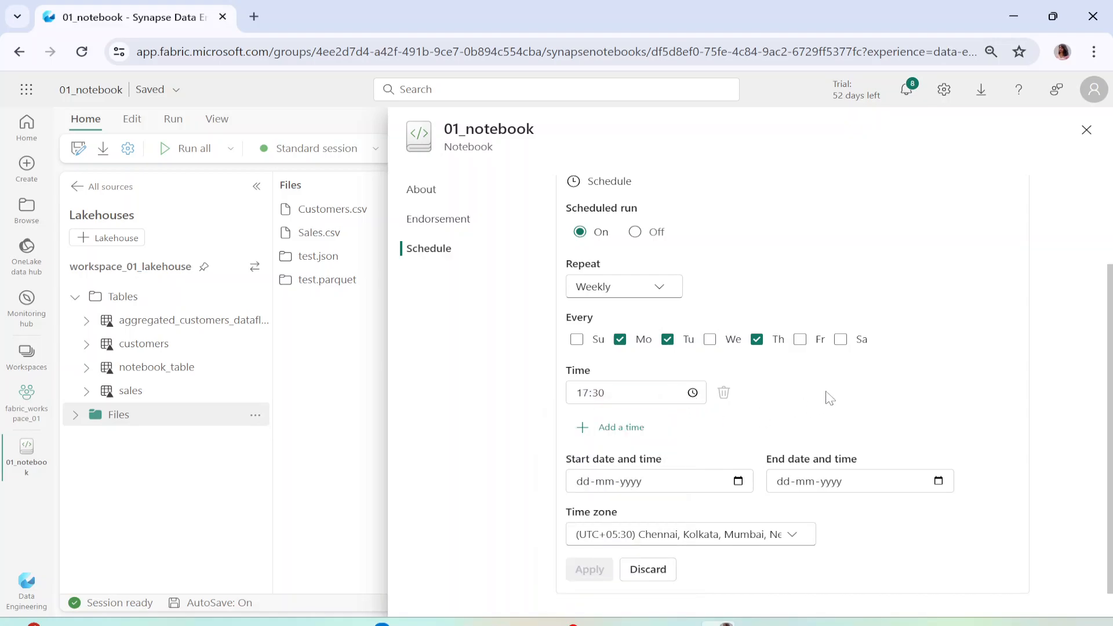
mouse_move(616, 434)
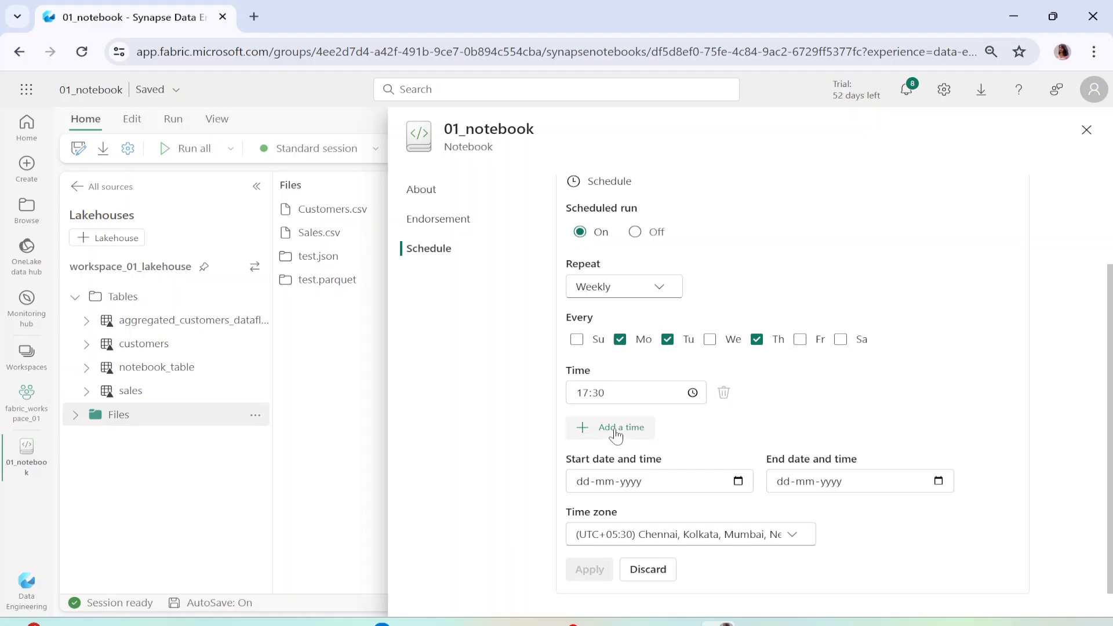
left_click(611, 427)
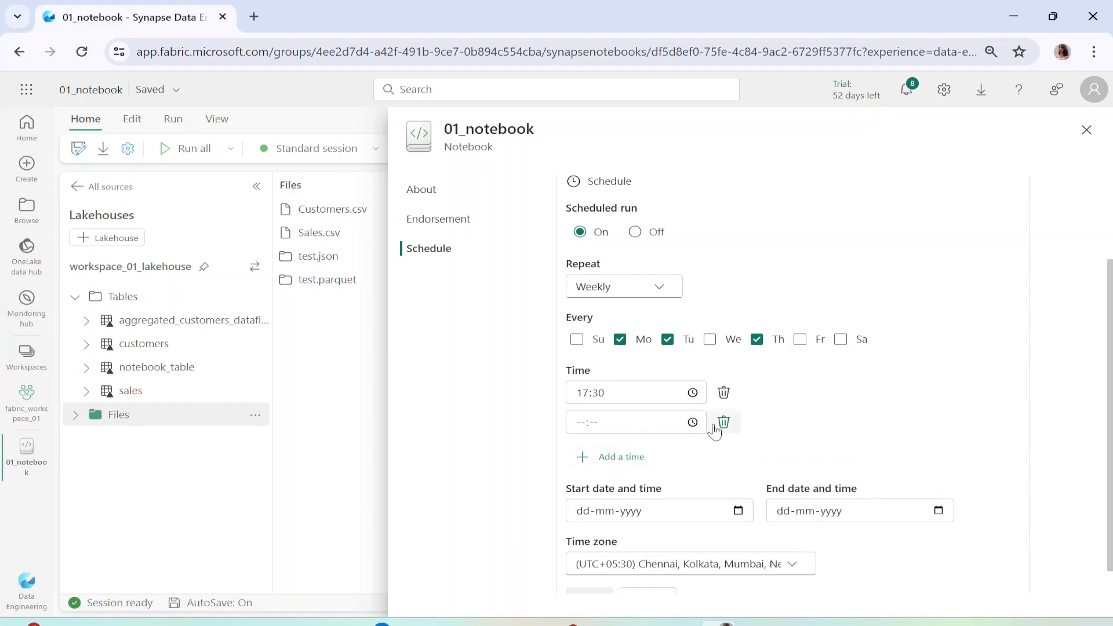
left_click(693, 422)
type("18:32")
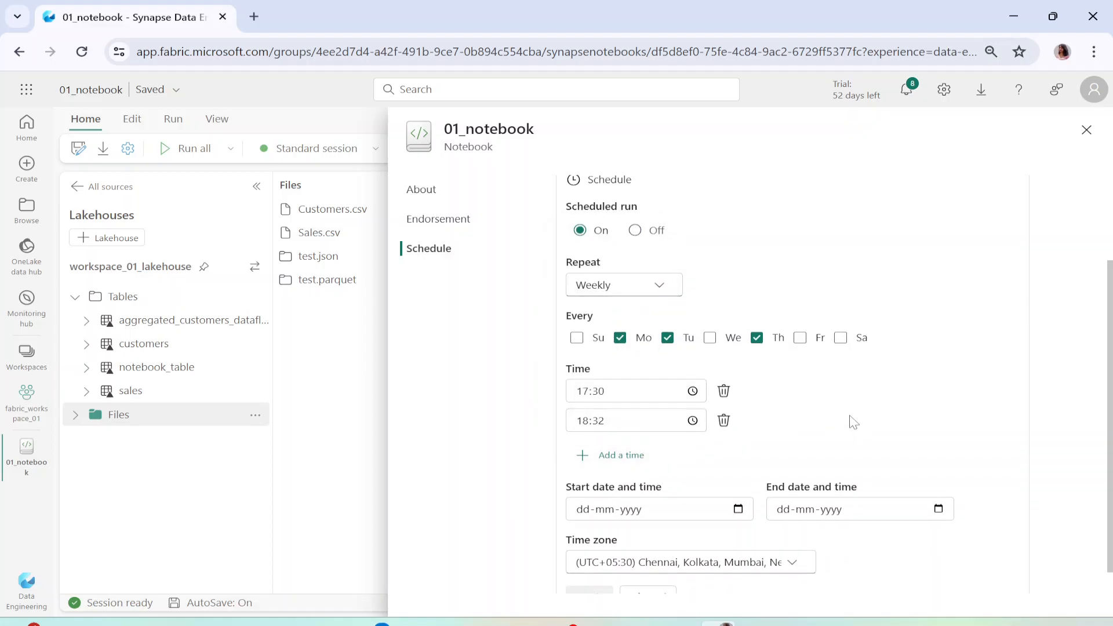
Step: Set the schedule dates to 21–30 April 2024 in the Chennai, Kolkata time zone
scroll("down", 3)
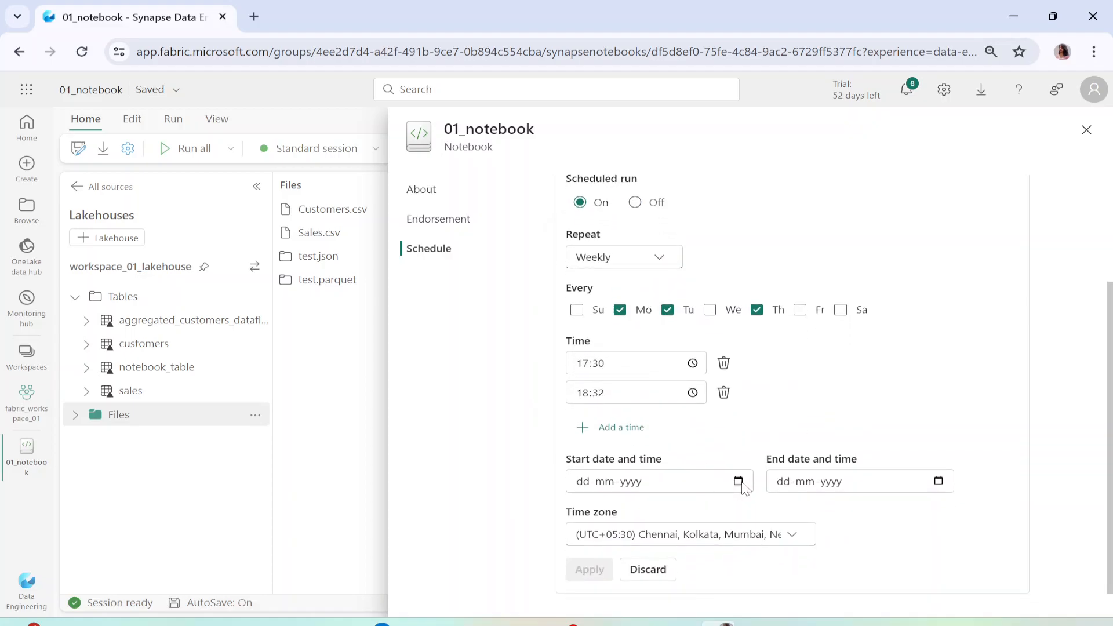
mouse_move(740, 481)
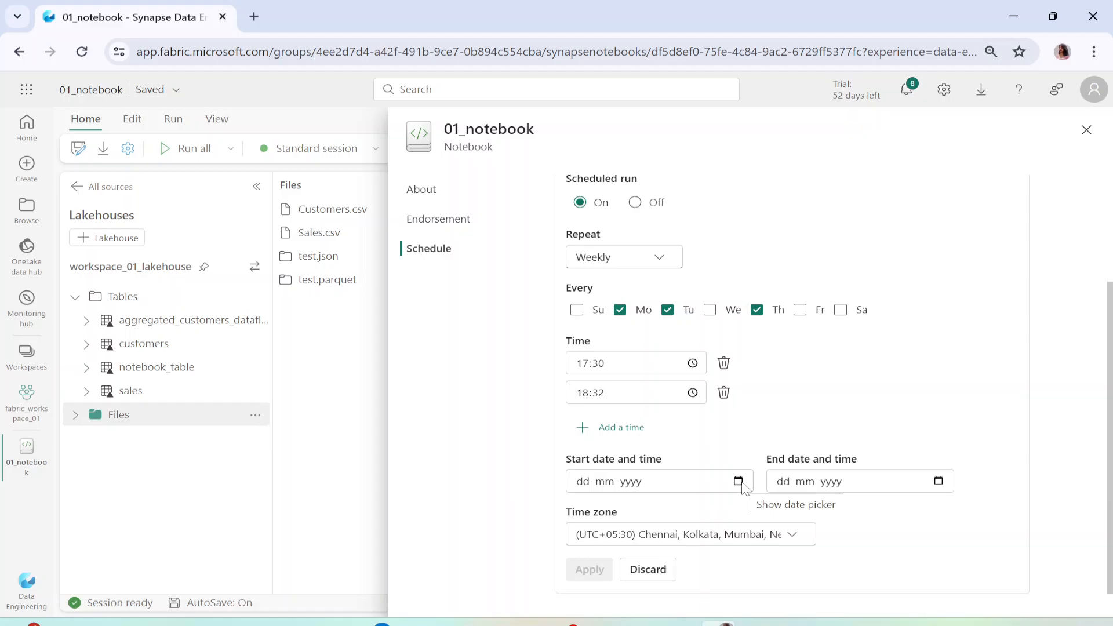
left_click(738, 481)
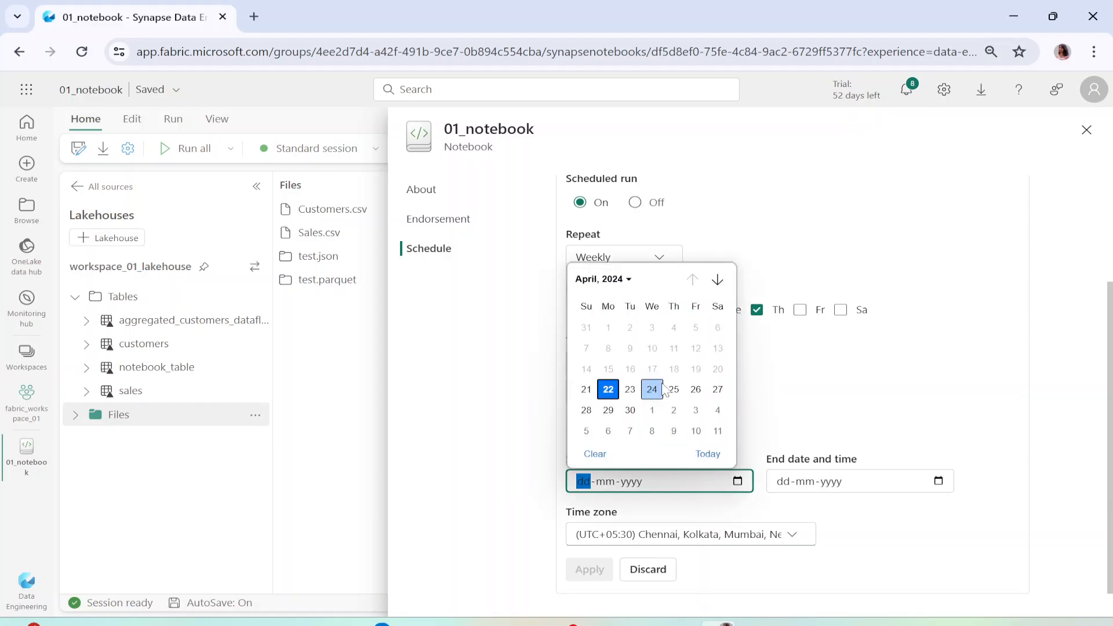
left_click(586, 390)
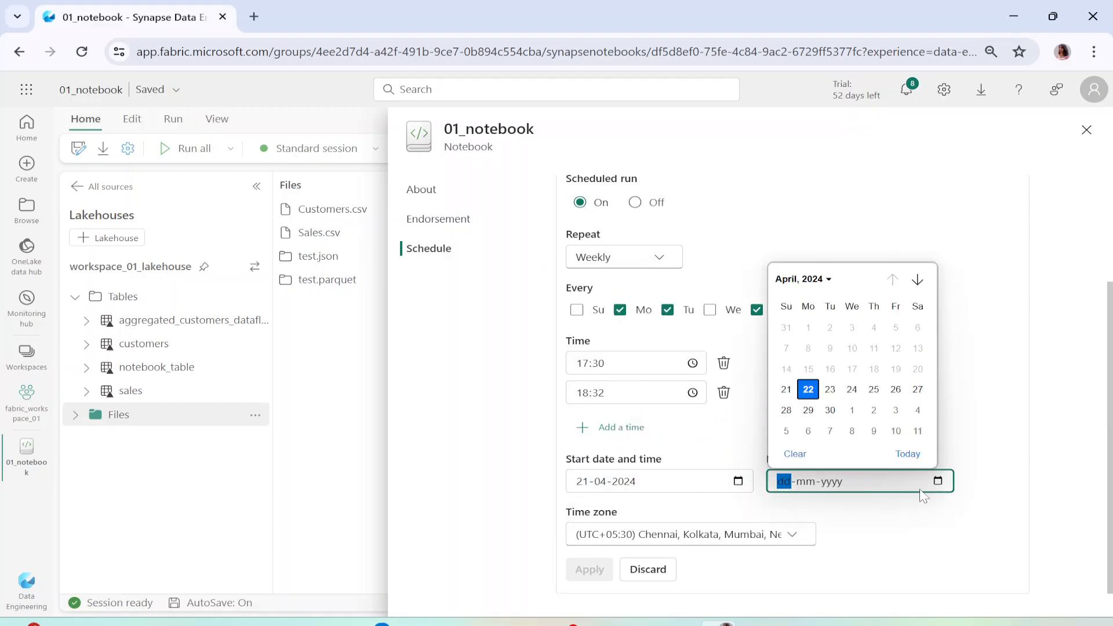
left_click(830, 410)
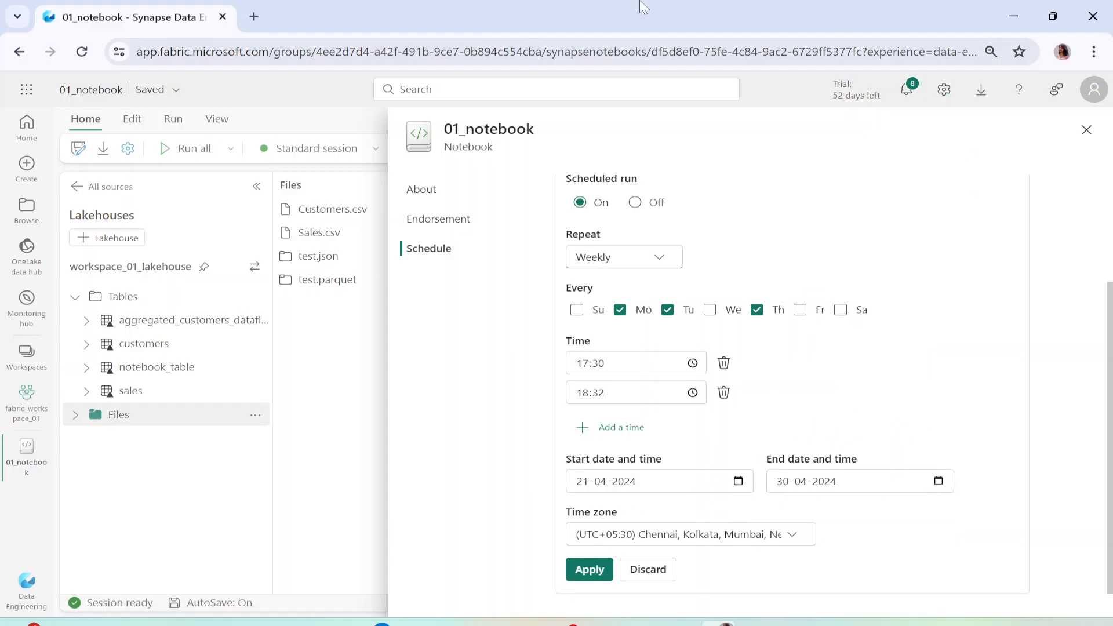
mouse_move(621, 247)
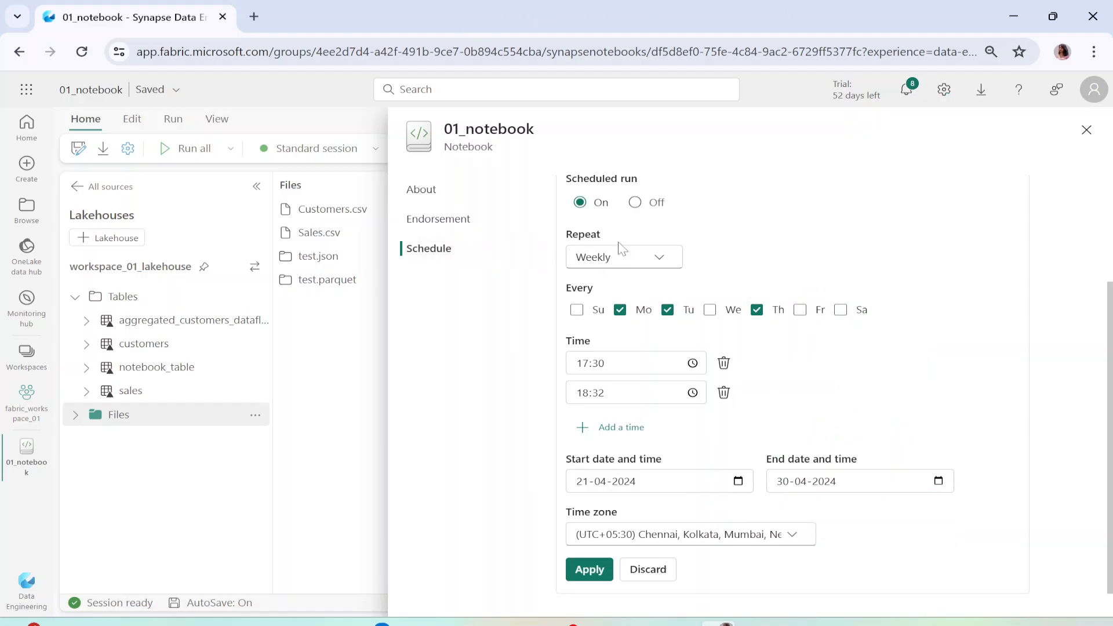
left_click(689, 535)
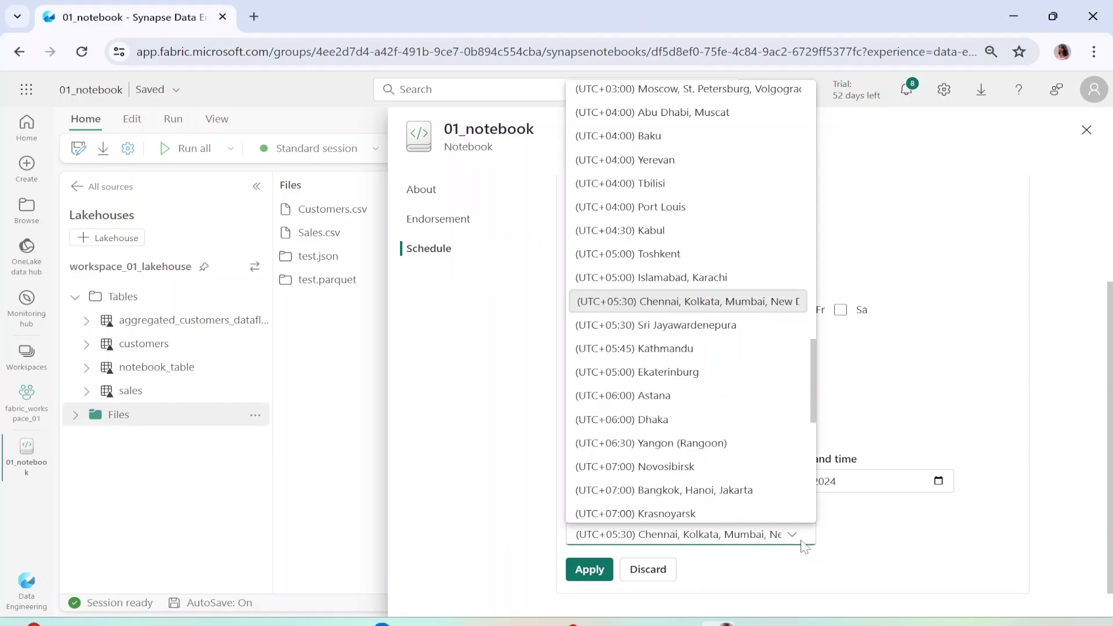
left_click(687, 301)
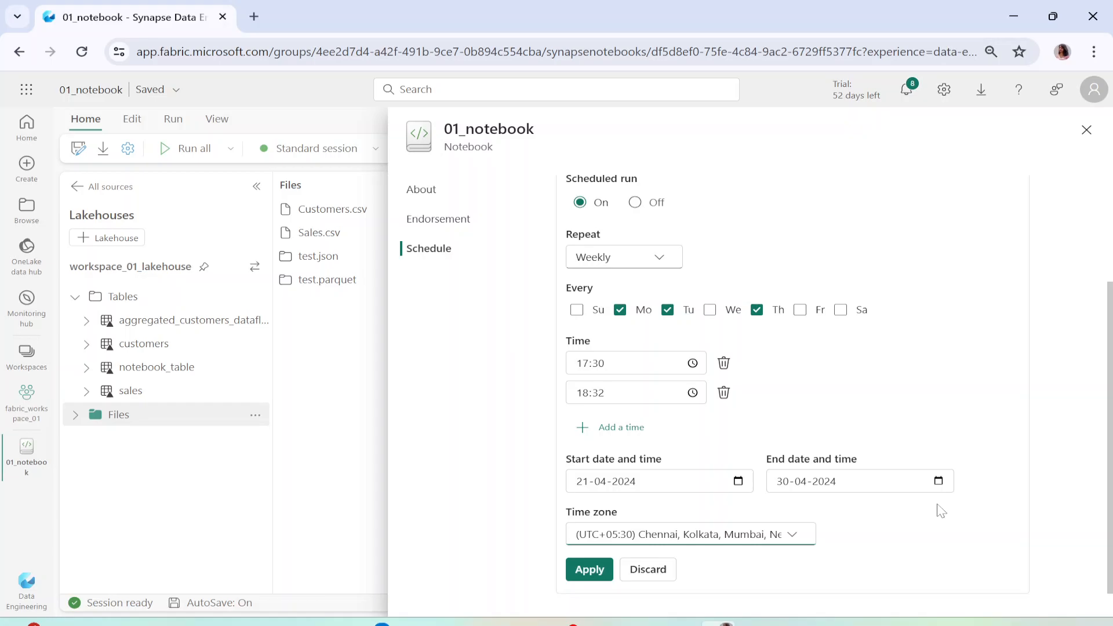
mouse_move(634, 278)
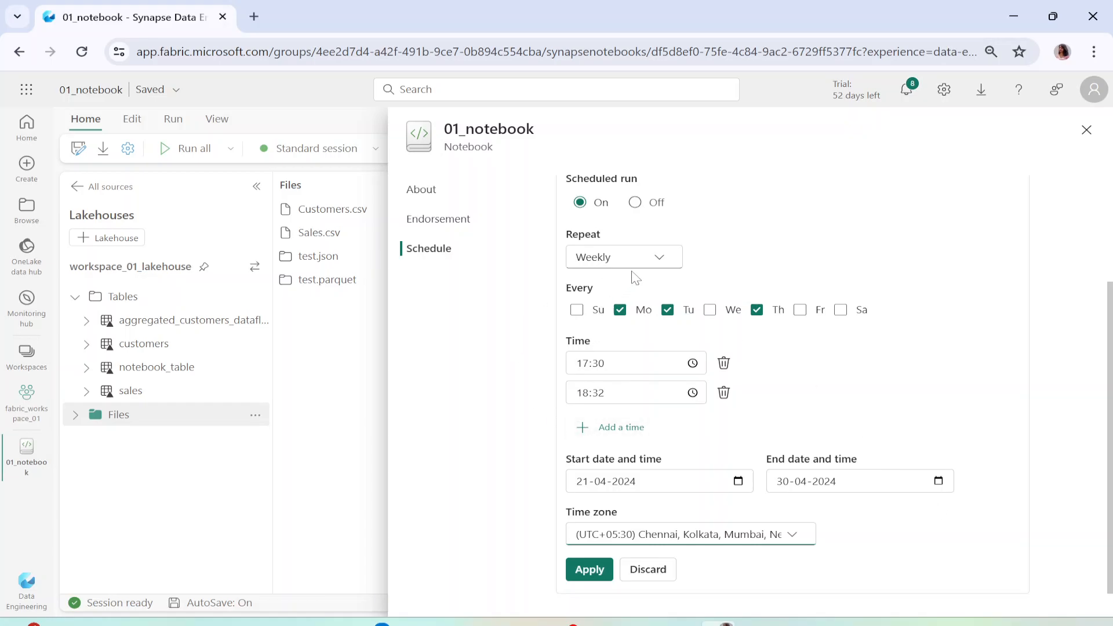
Step: Discard the weekly settings and schedule an hourly repeat every 5 hours from 23 April 16:30
left_click(623, 256)
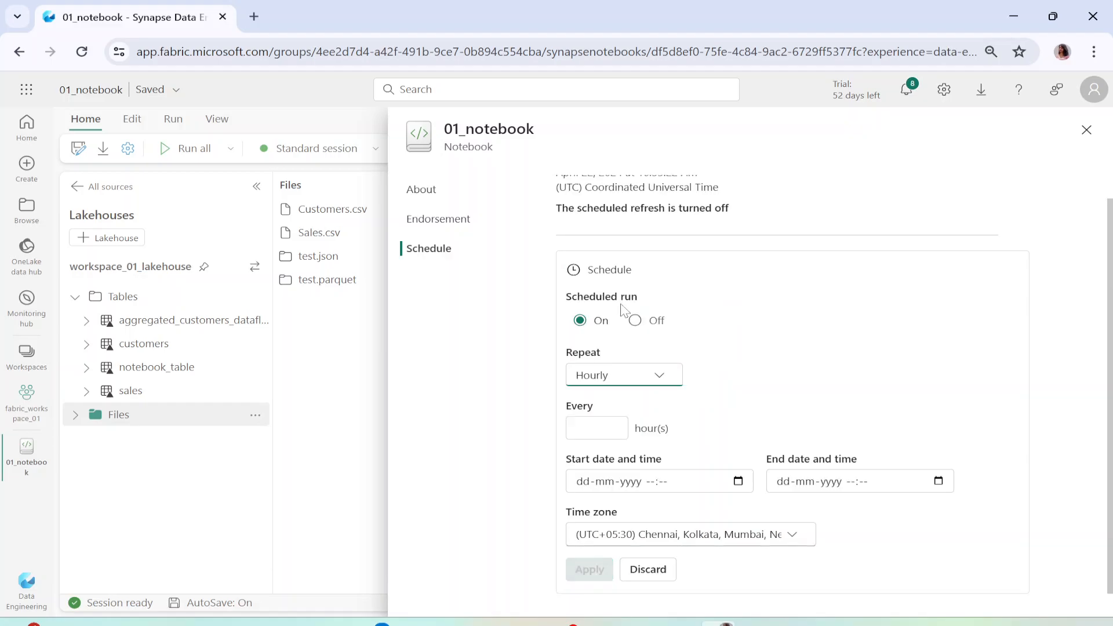
left_click(597, 428)
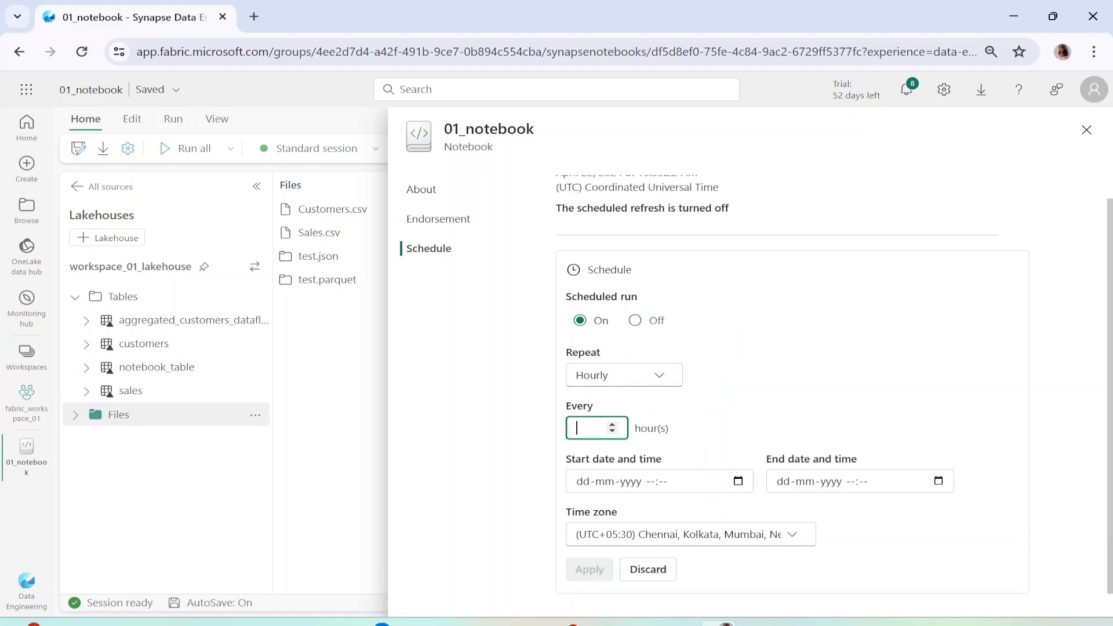
type("5")
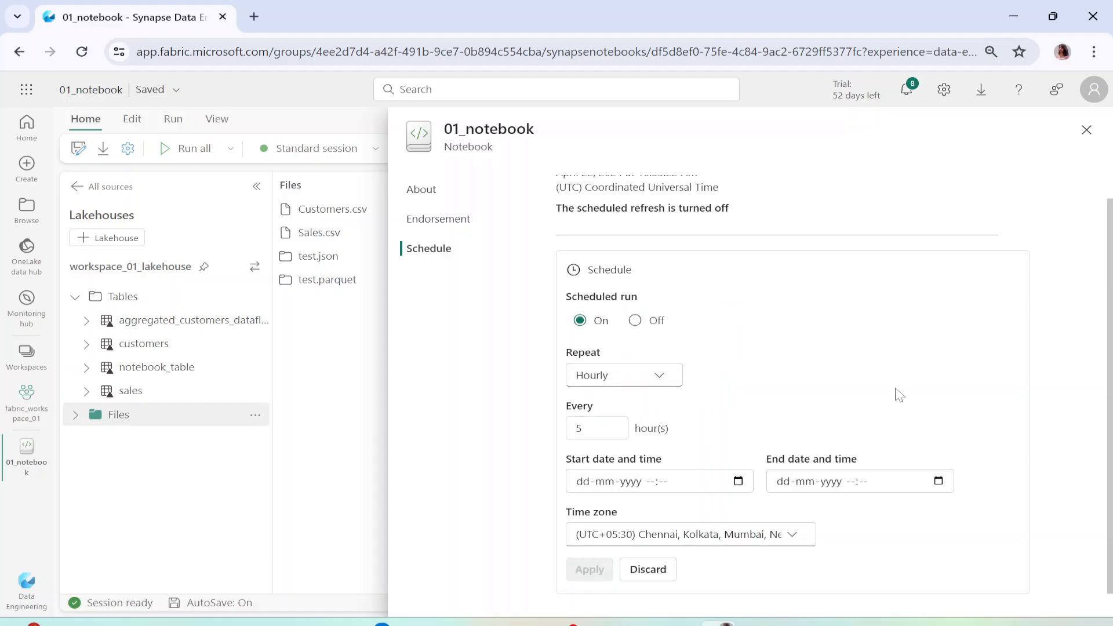
left_click(659, 482)
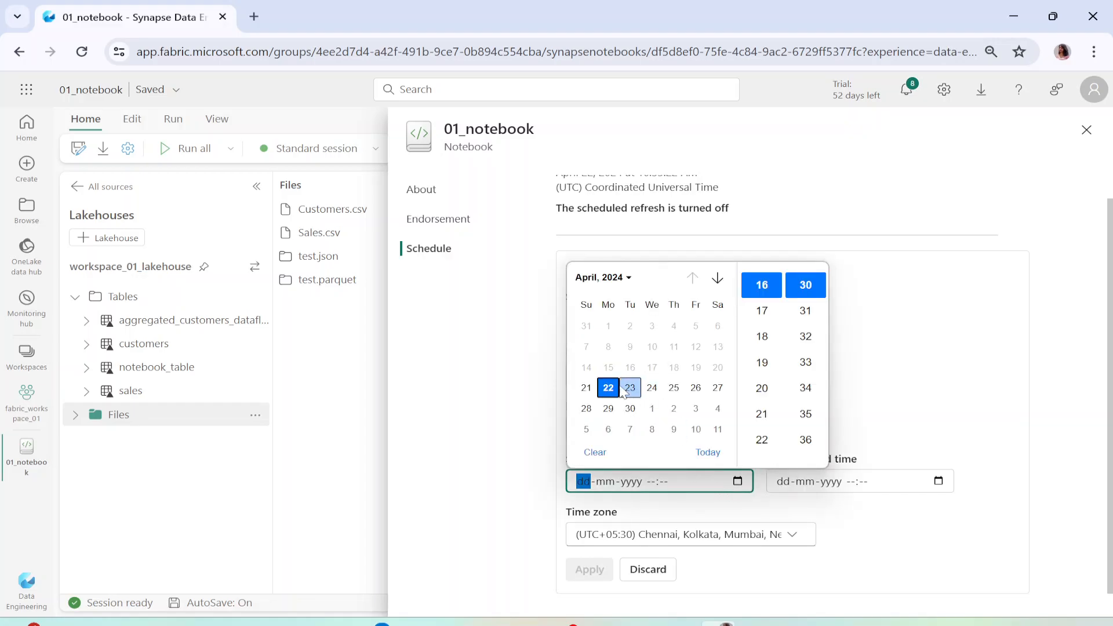
left_click(630, 388)
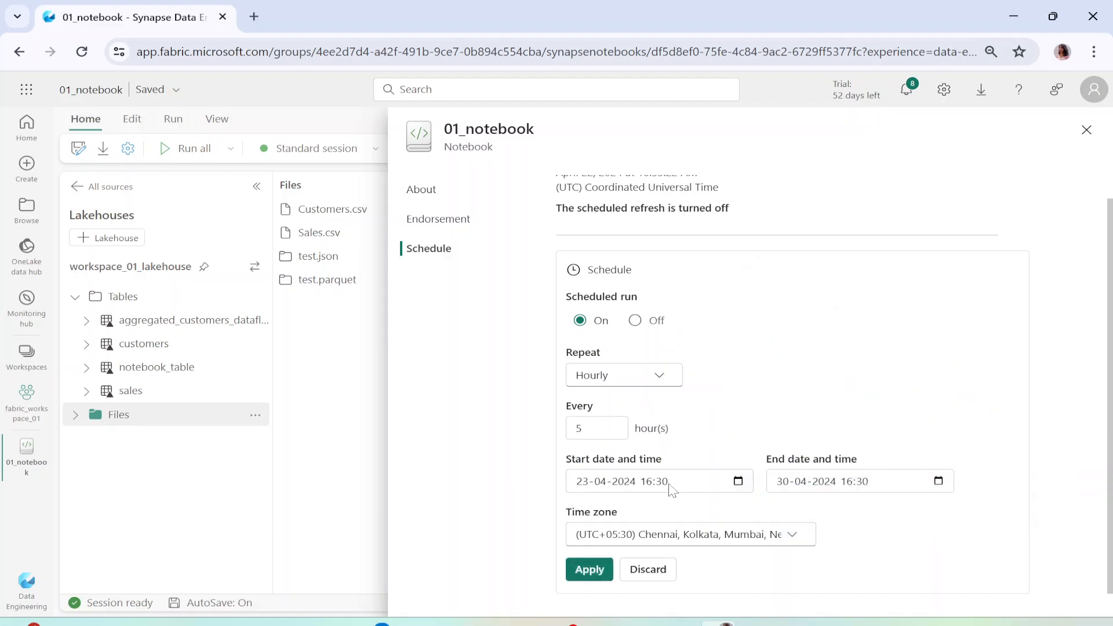
scroll("up", 3)
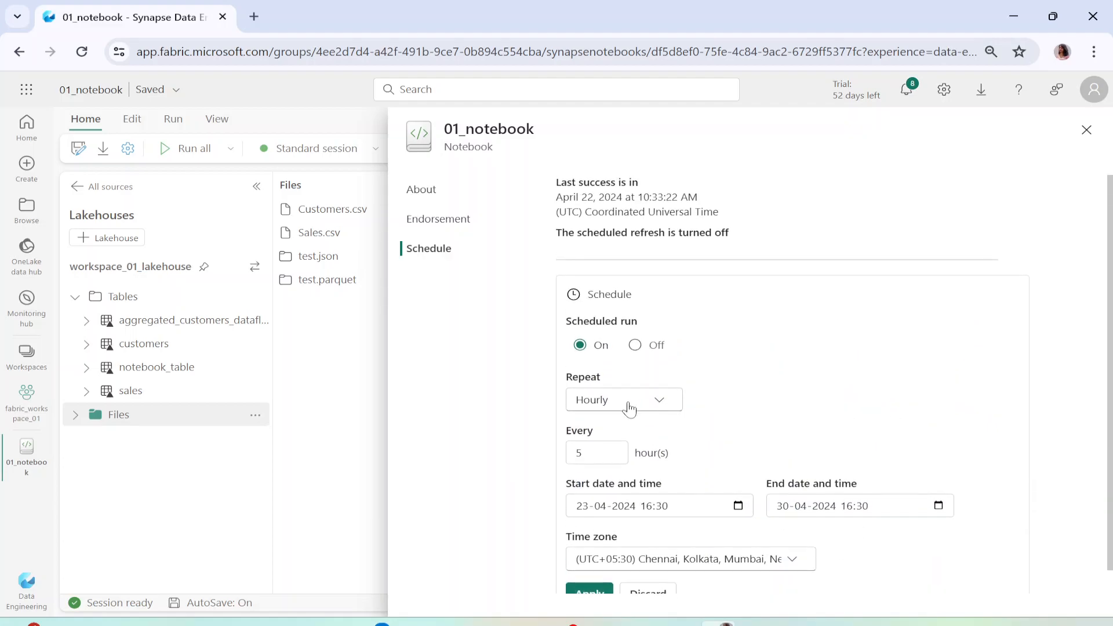
left_click(623, 399)
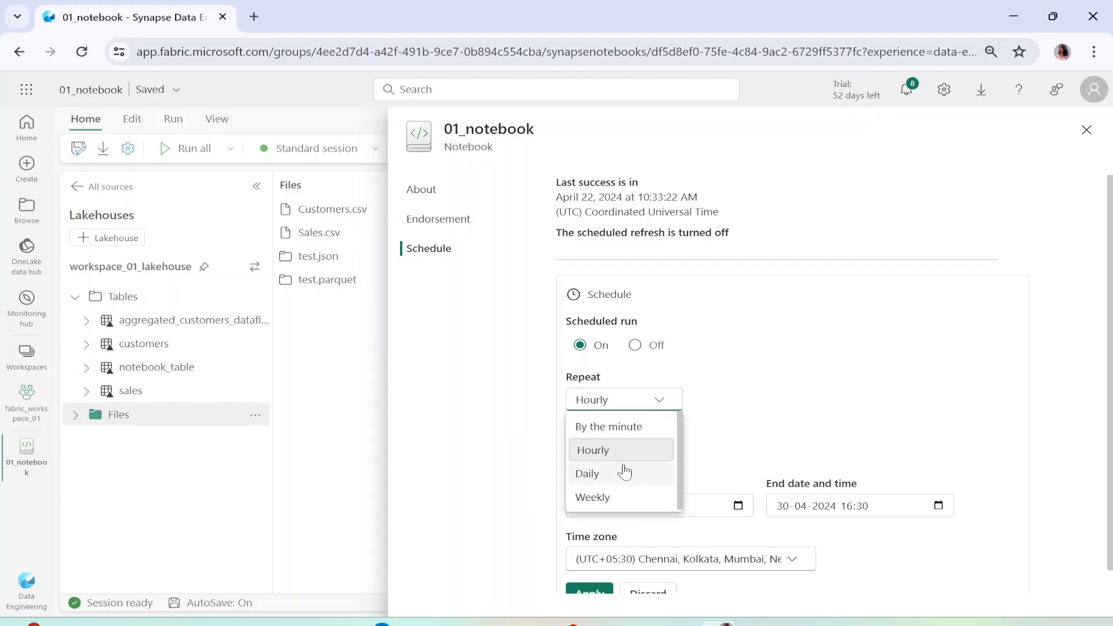
left_click(587, 474)
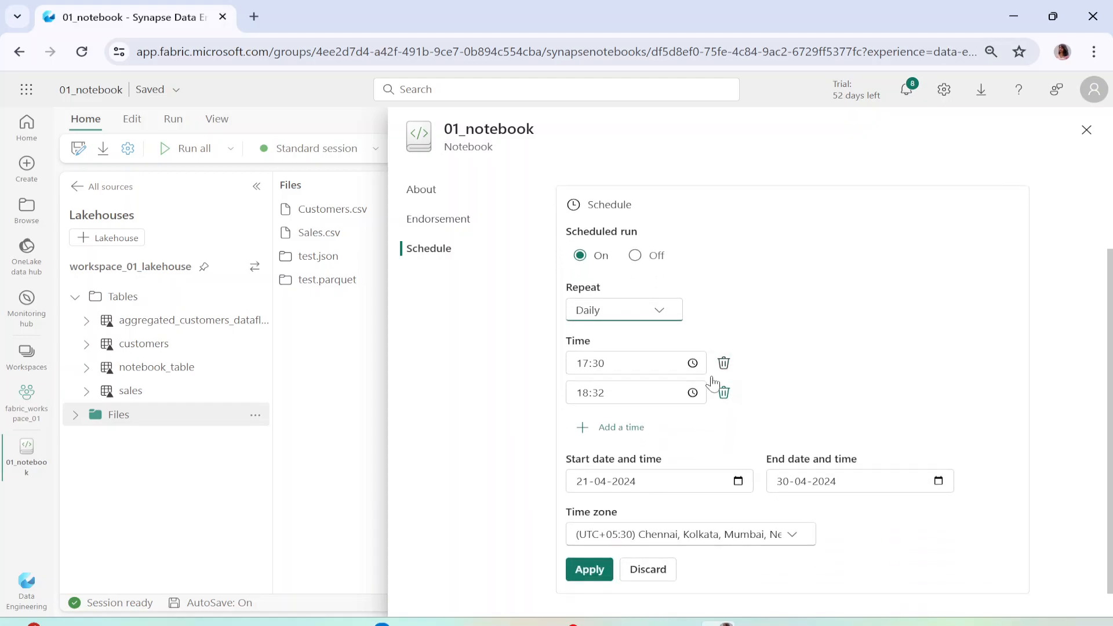
mouse_move(586, 387)
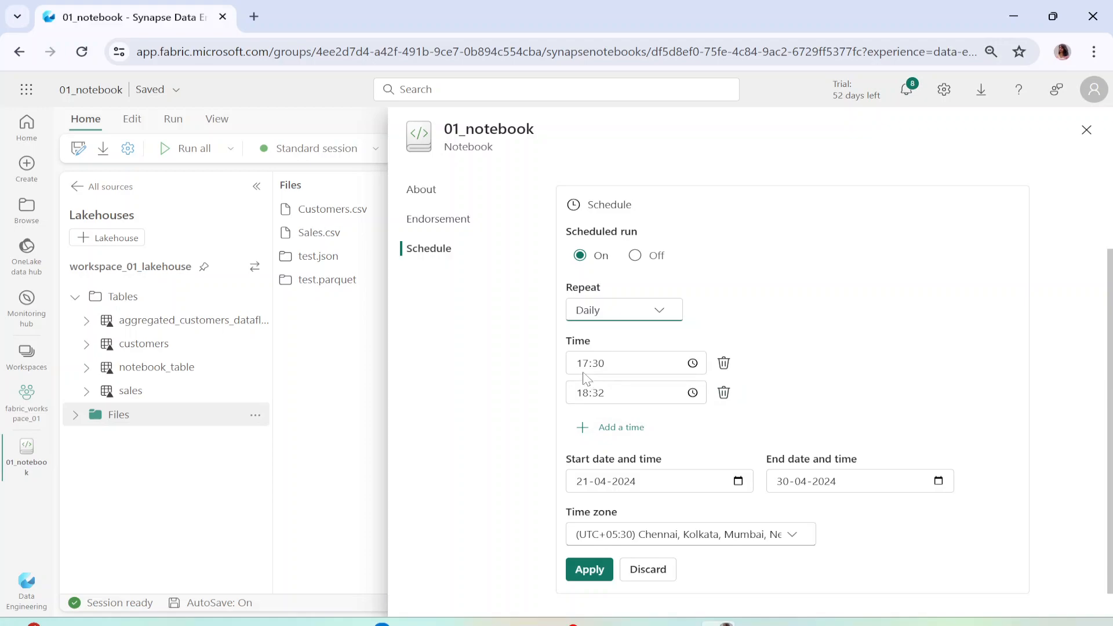
mouse_move(997, 477)
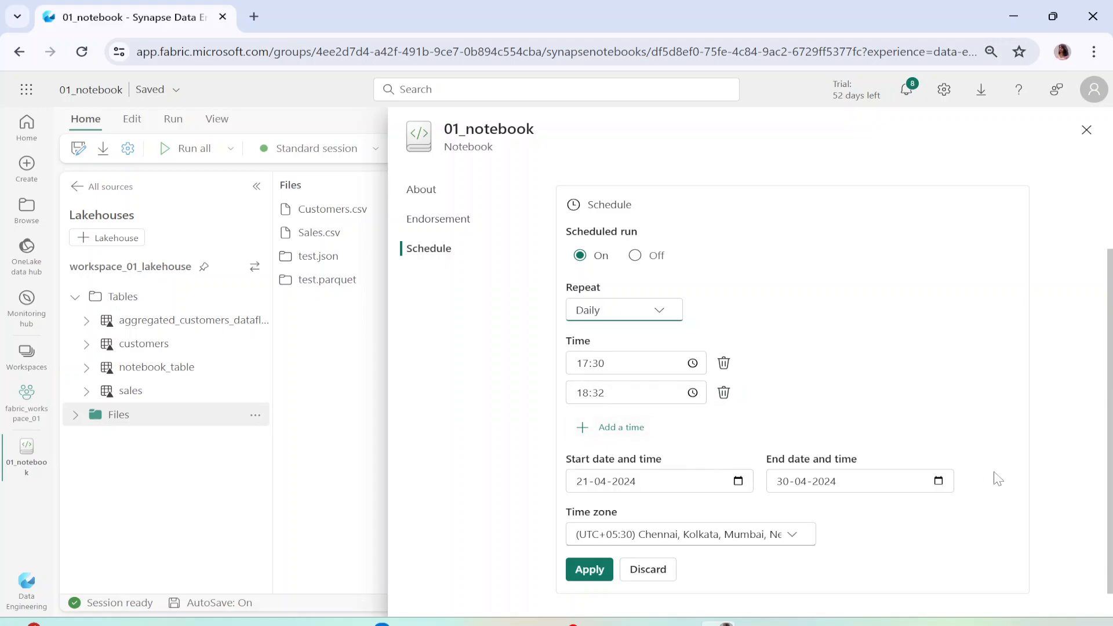
mouse_move(650, 311)
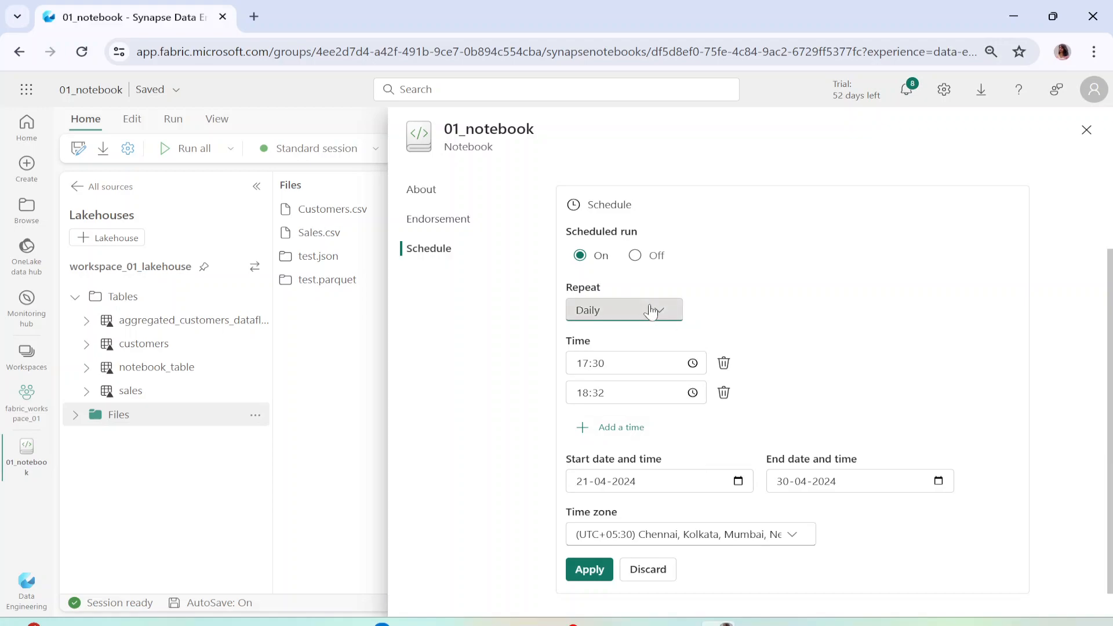
left_click(623, 310)
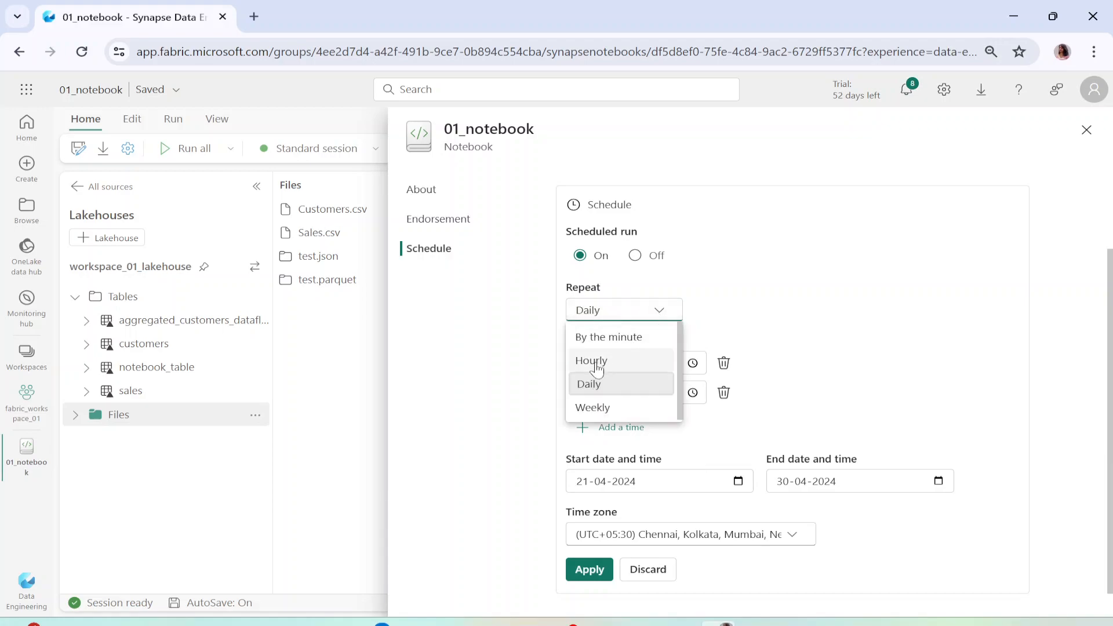
mouse_move(600, 376)
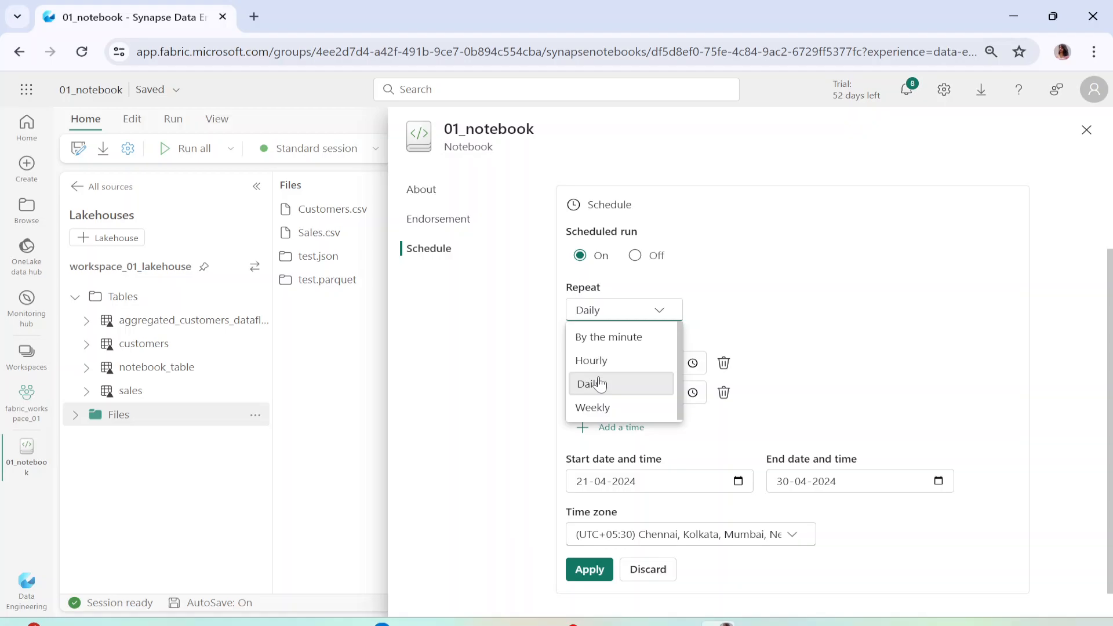
left_click(607, 336)
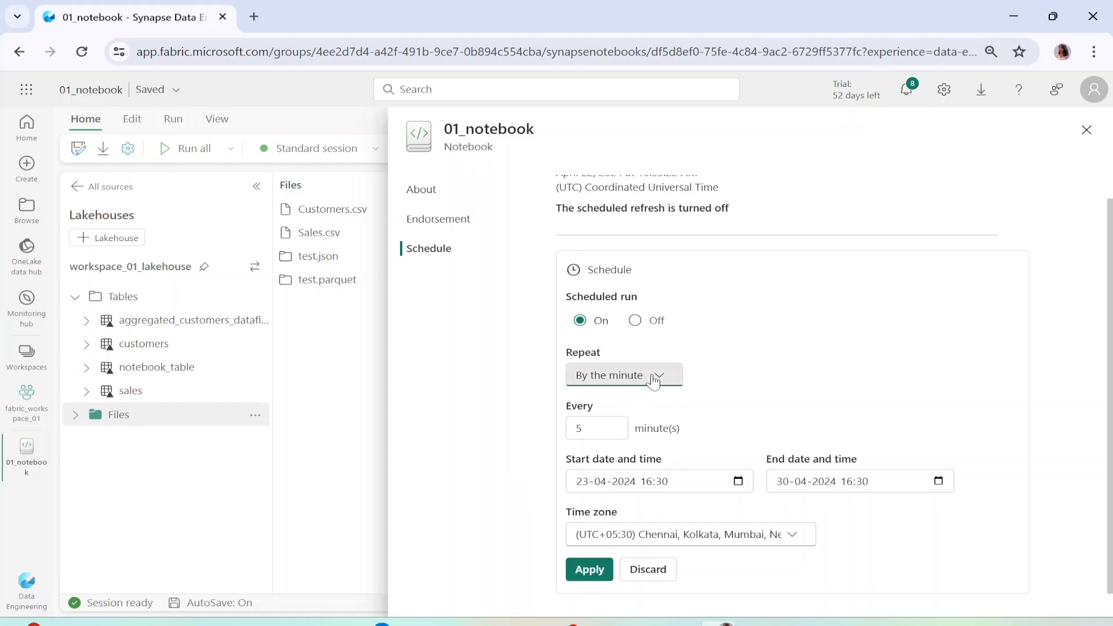
left_click(623, 375)
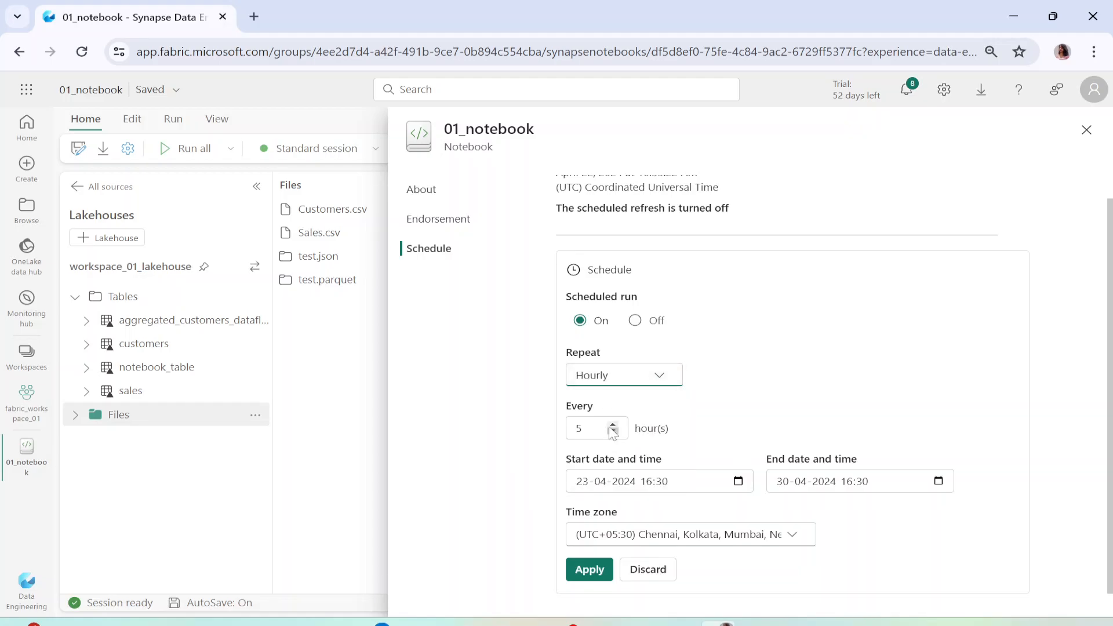
mouse_move(590, 569)
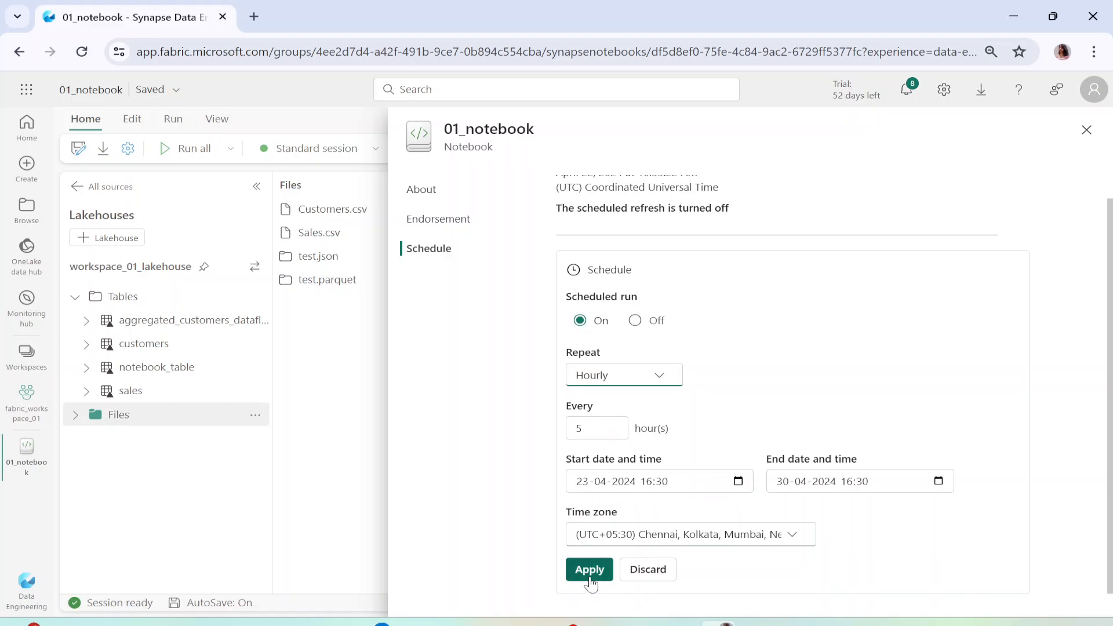
Step: Apply the every-5-hours schedule for 01_notebook
left_click(590, 569)
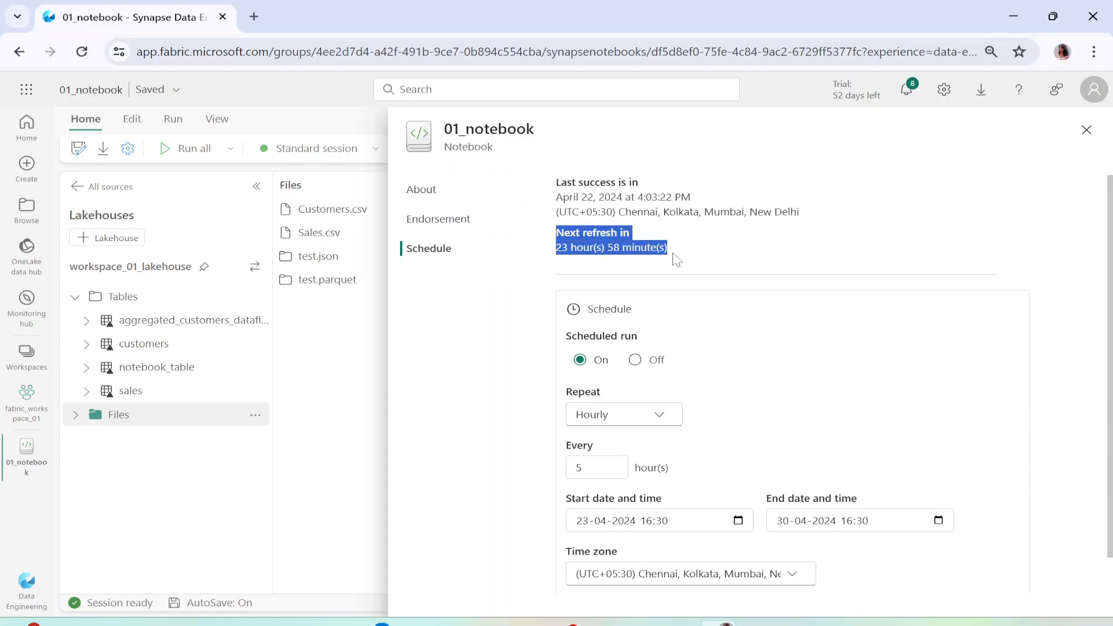
Step: Set Scheduled run to Off and close settings to return to the code cells
left_click(635, 359)
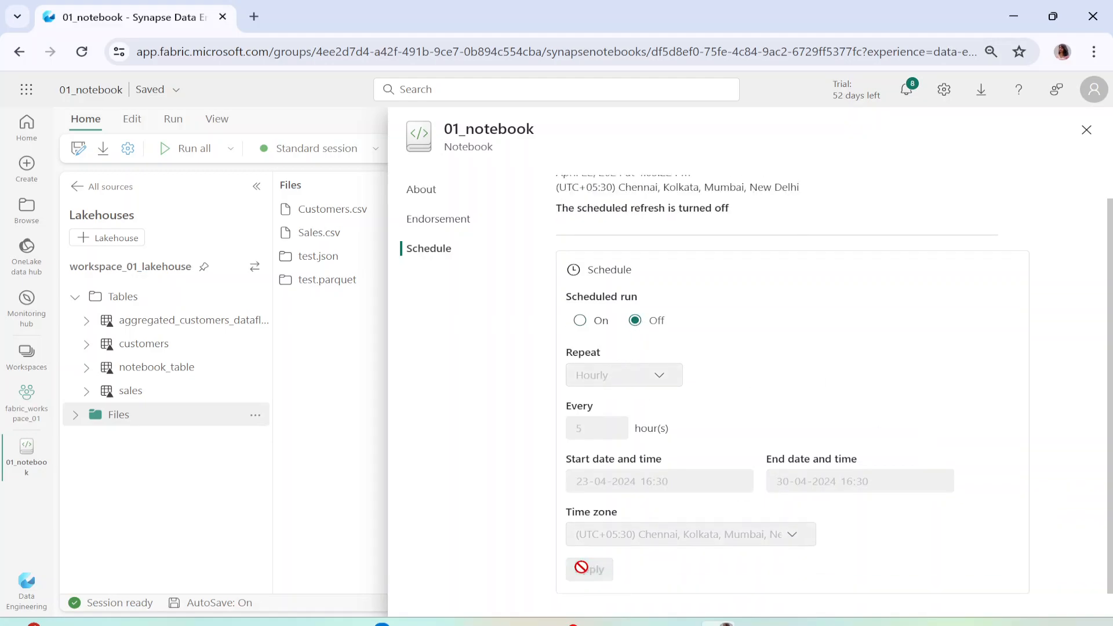
mouse_move(584, 557)
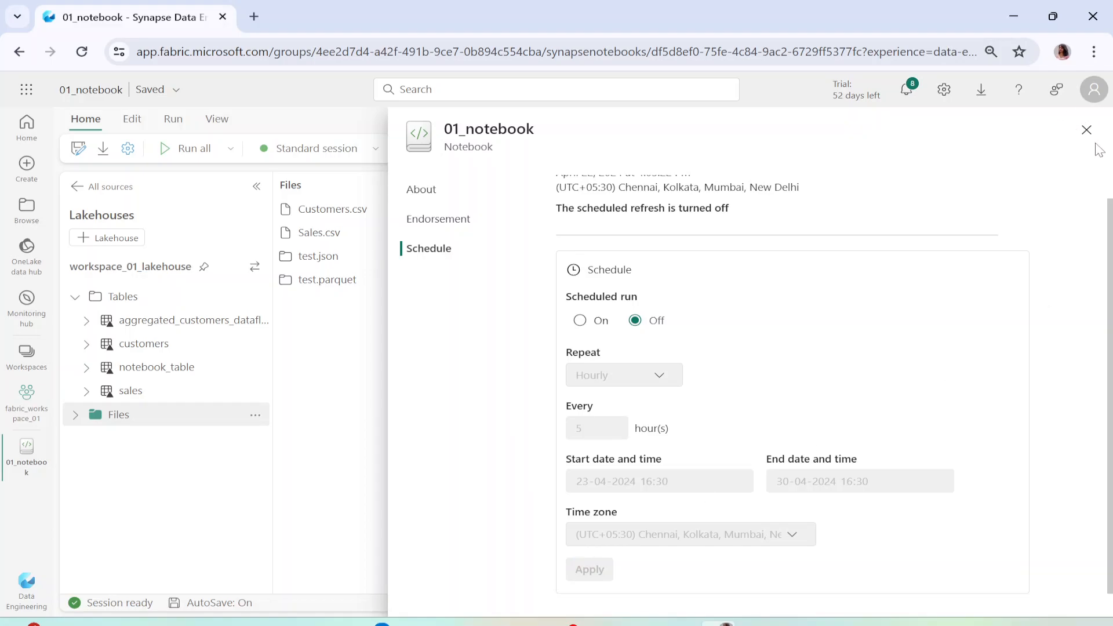
mouse_move(1090, 133)
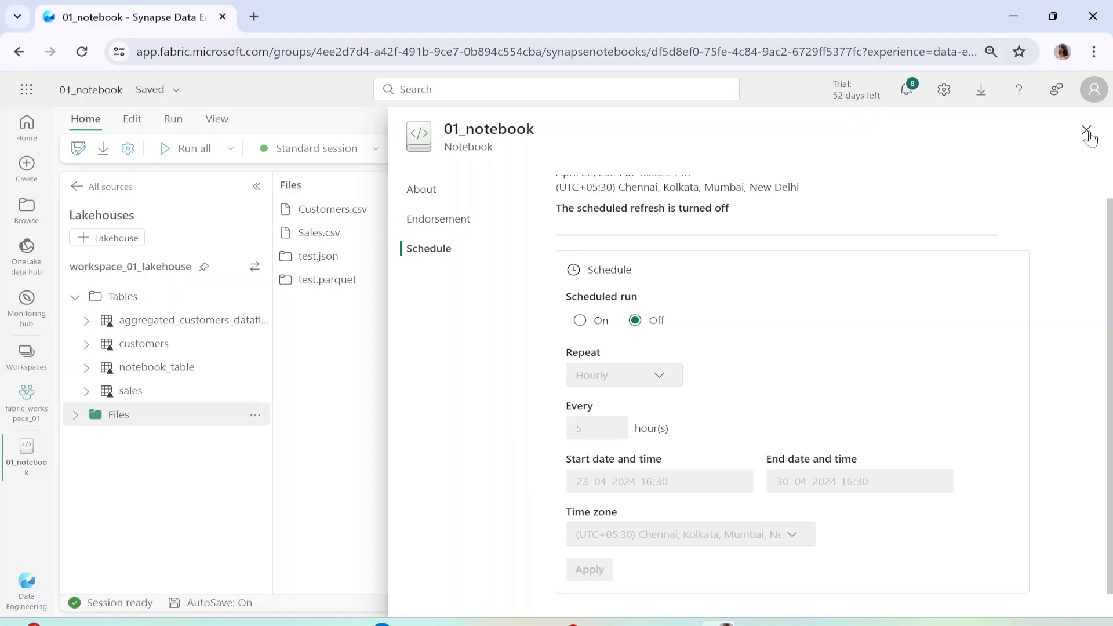
left_click(1088, 133)
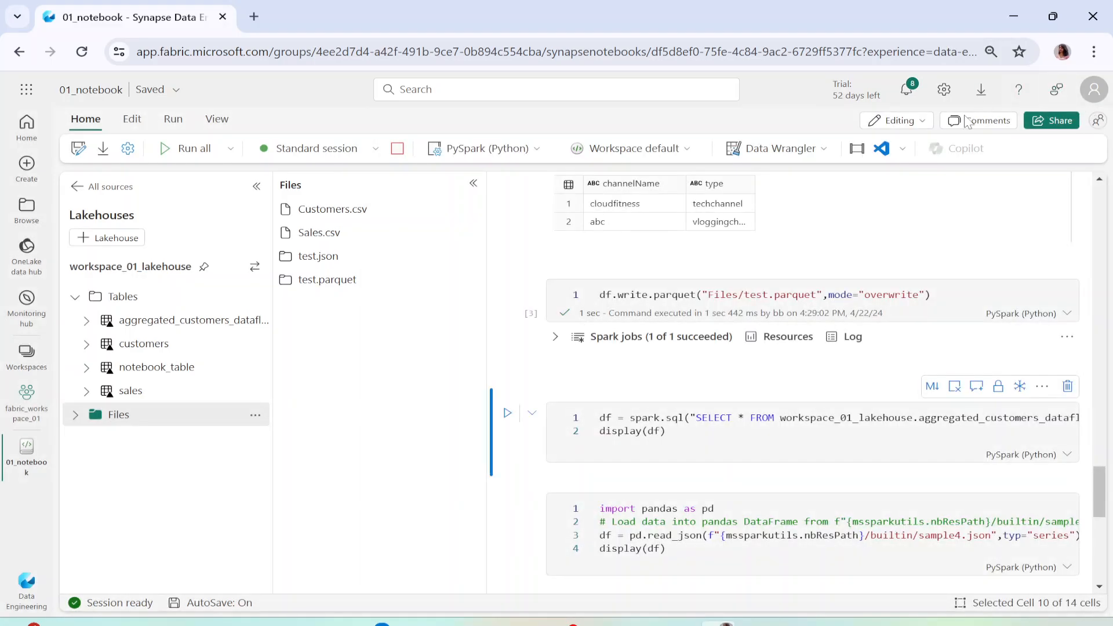
scroll("up", 3)
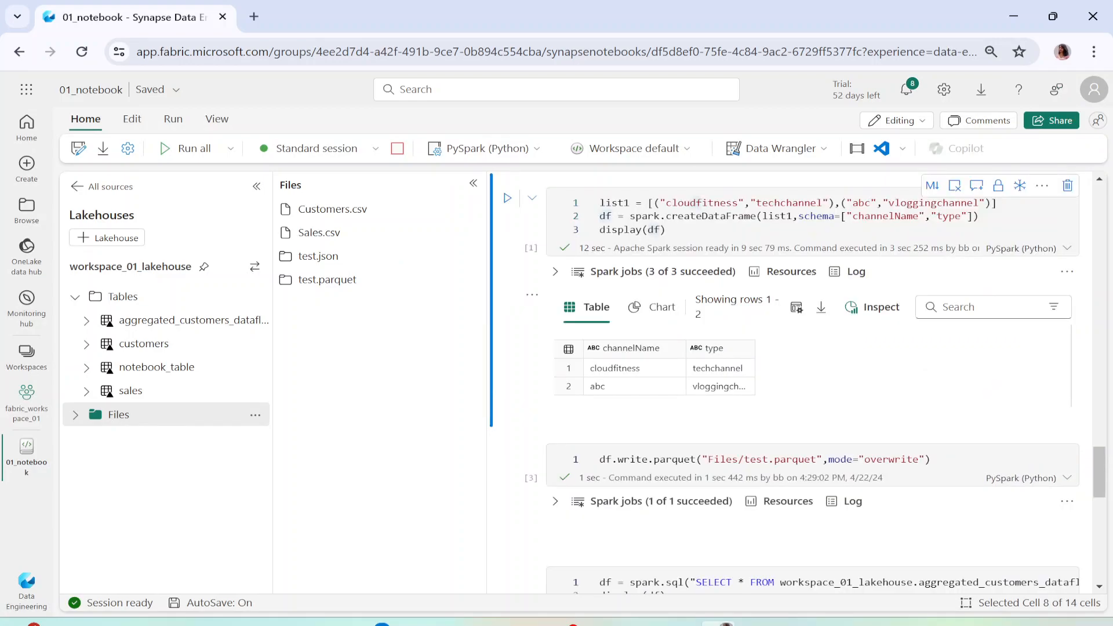